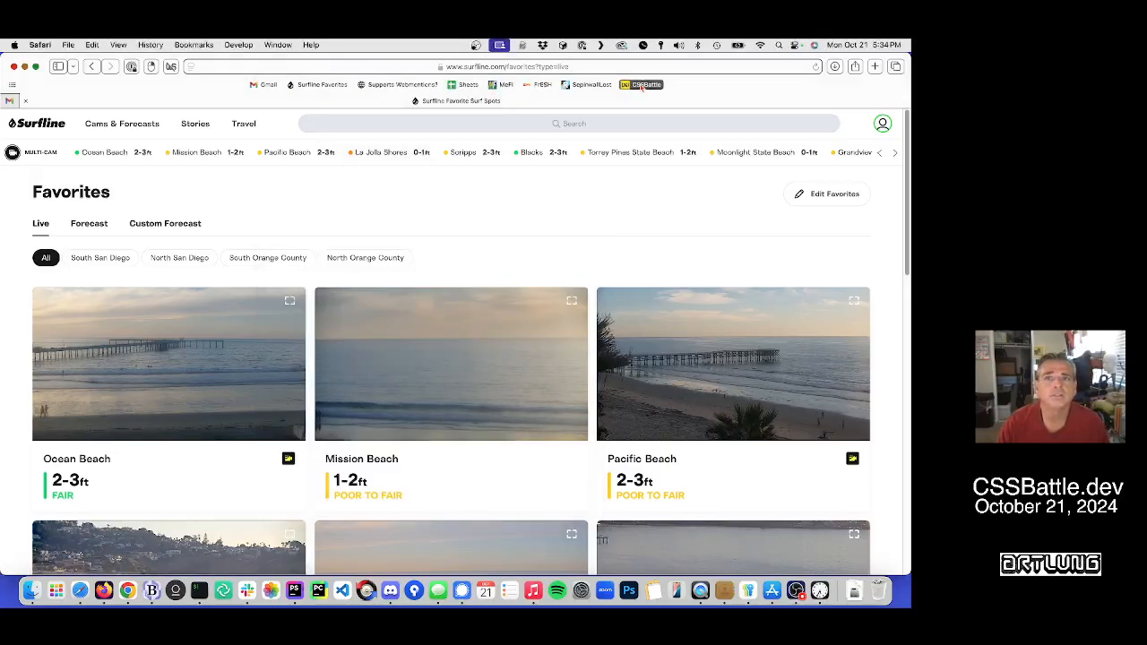
Step: Load the CSSBattle daily targets page from the Safari favorites bookmark
{"action": "left_click", "coordinate": [641, 84]}
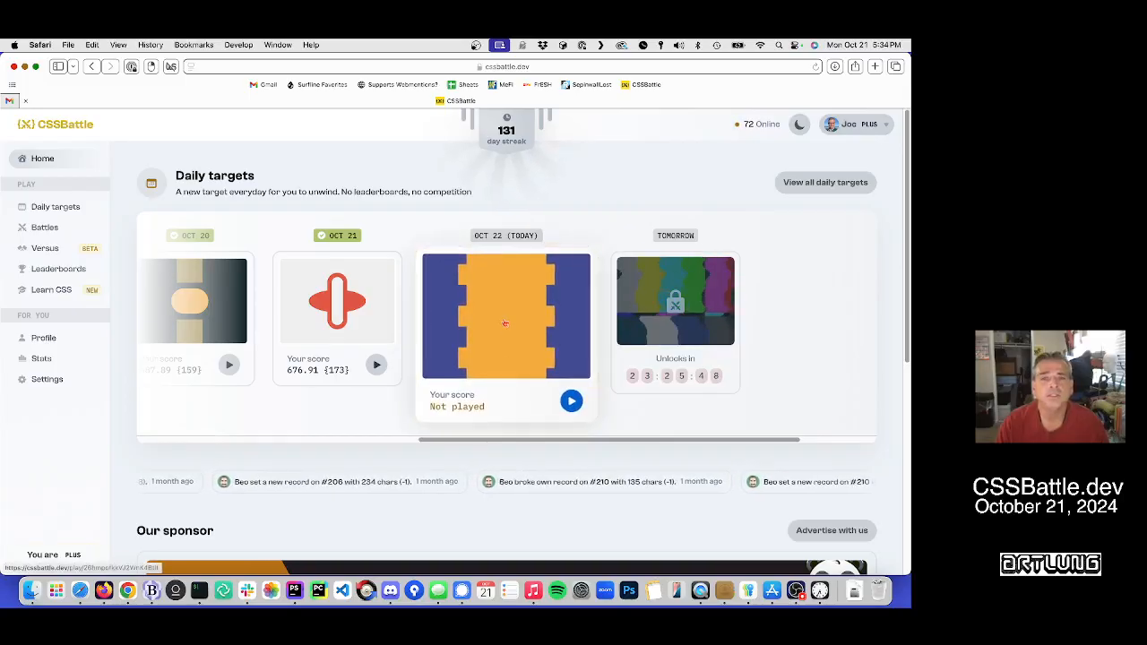
{"action": "mouse_move", "coordinate": [504, 325]}
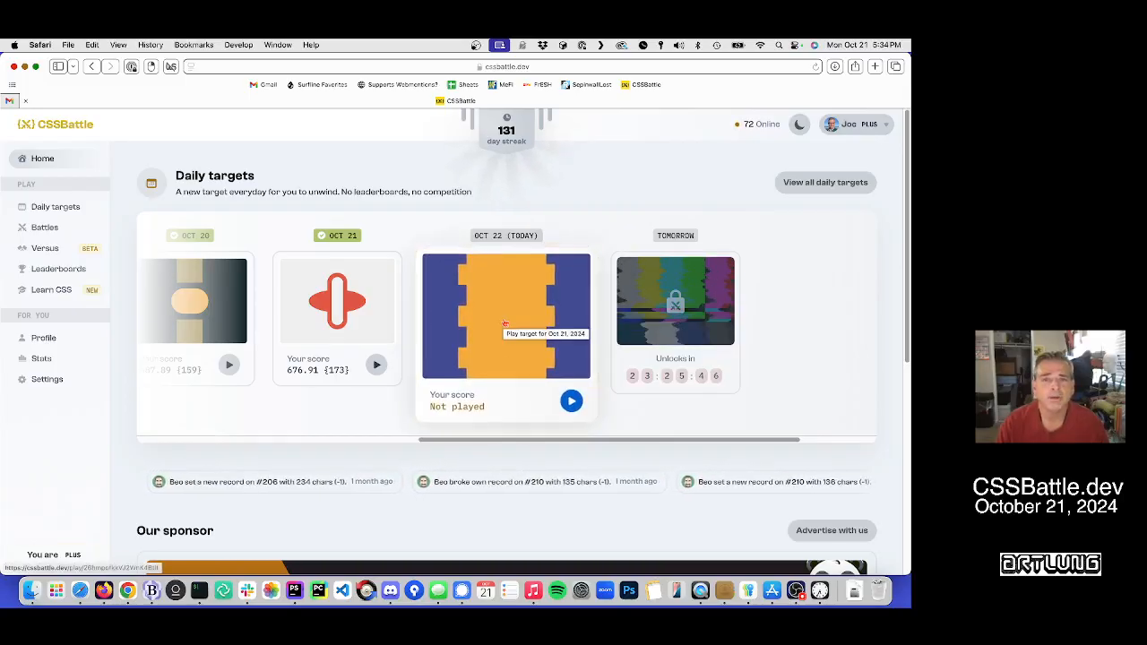
Step: Start the Oct 22 target and set the body background to #434B92
{"action": "left_click", "coordinate": [571, 401]}
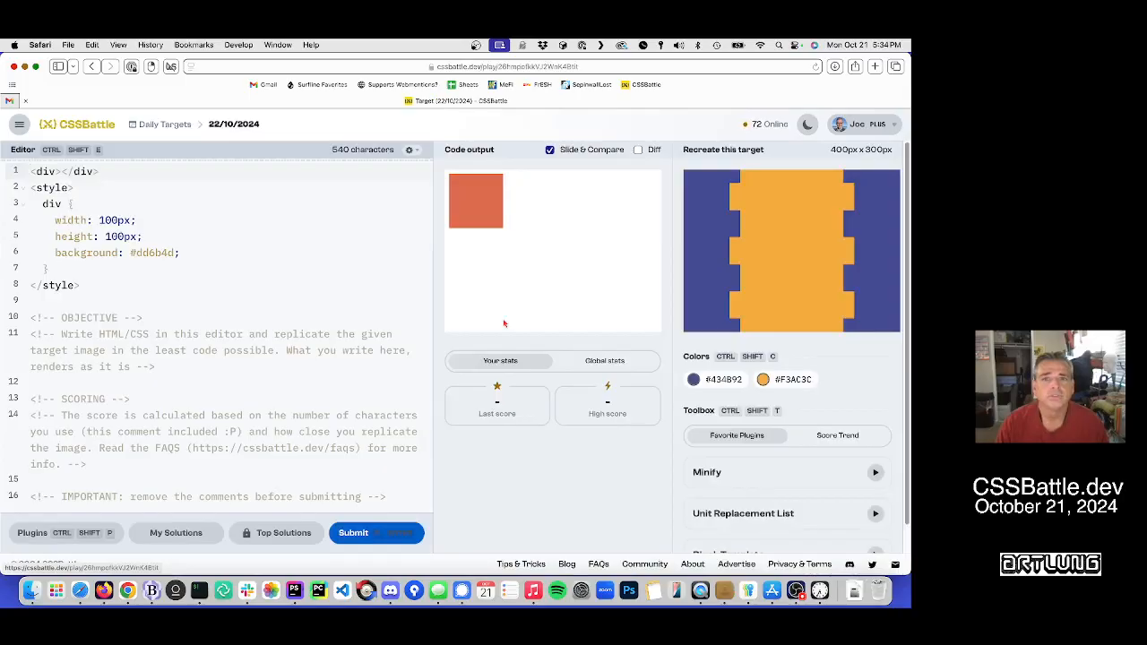
{"action": "mouse_move", "coordinate": [571, 388]}
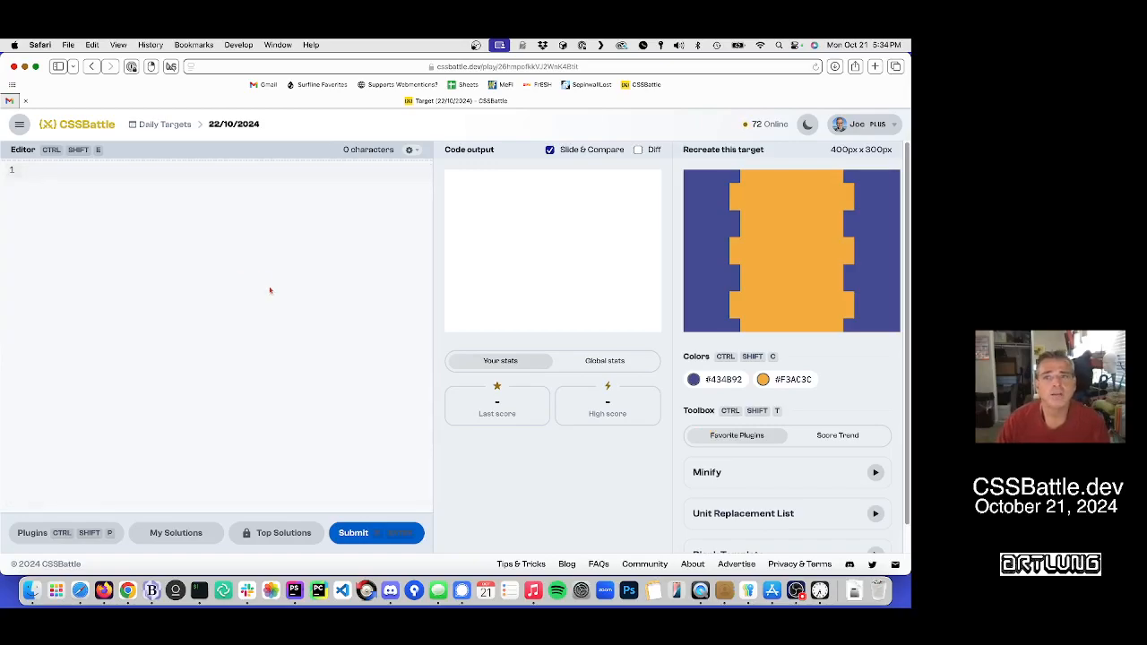
{"action": "mouse_move", "coordinate": [210, 250]}
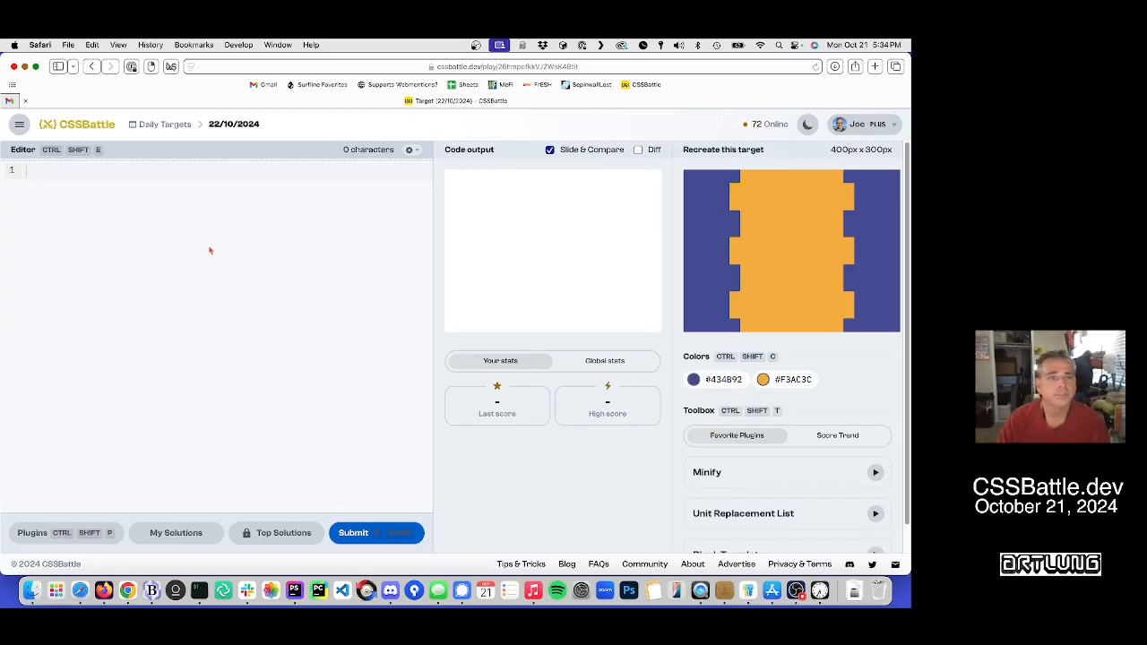
{"action": "scroll", "scroll_direction": "down", "scroll_amount": 3}
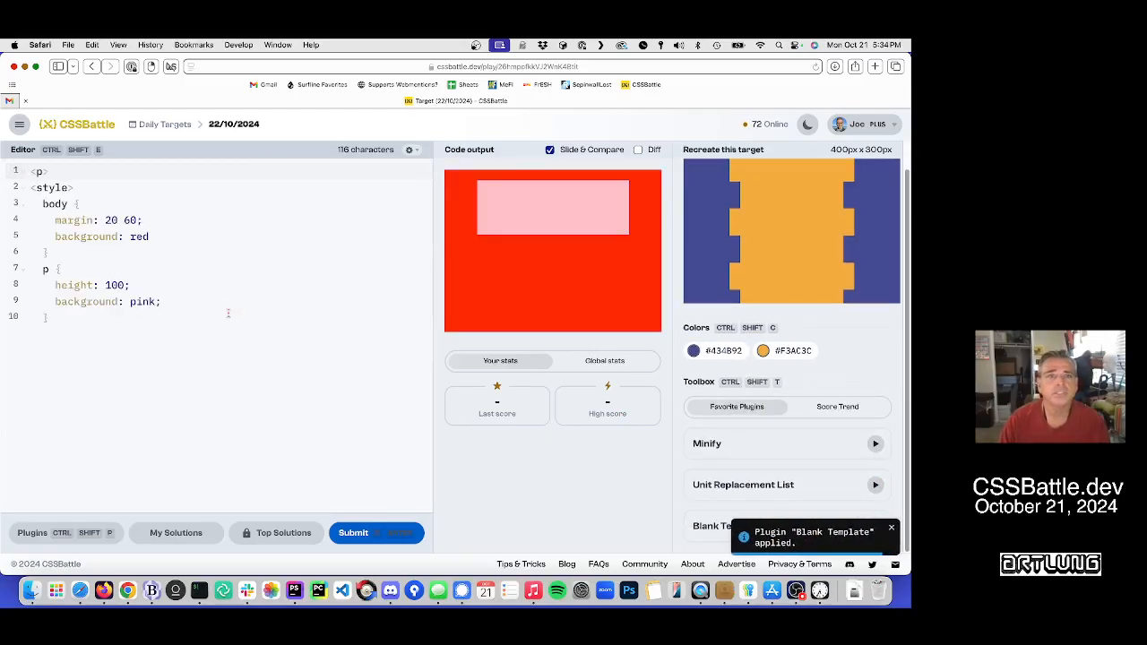
{"action": "left_click", "coordinate": [723, 350]}
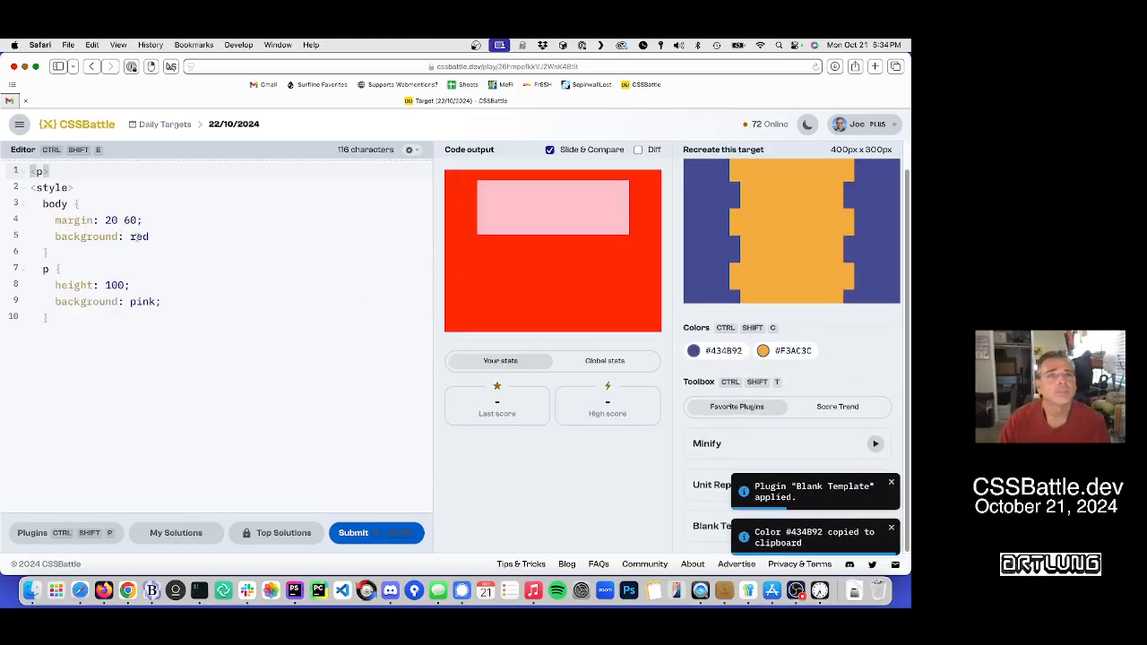
{"action": "type", "text": "#434B92"}
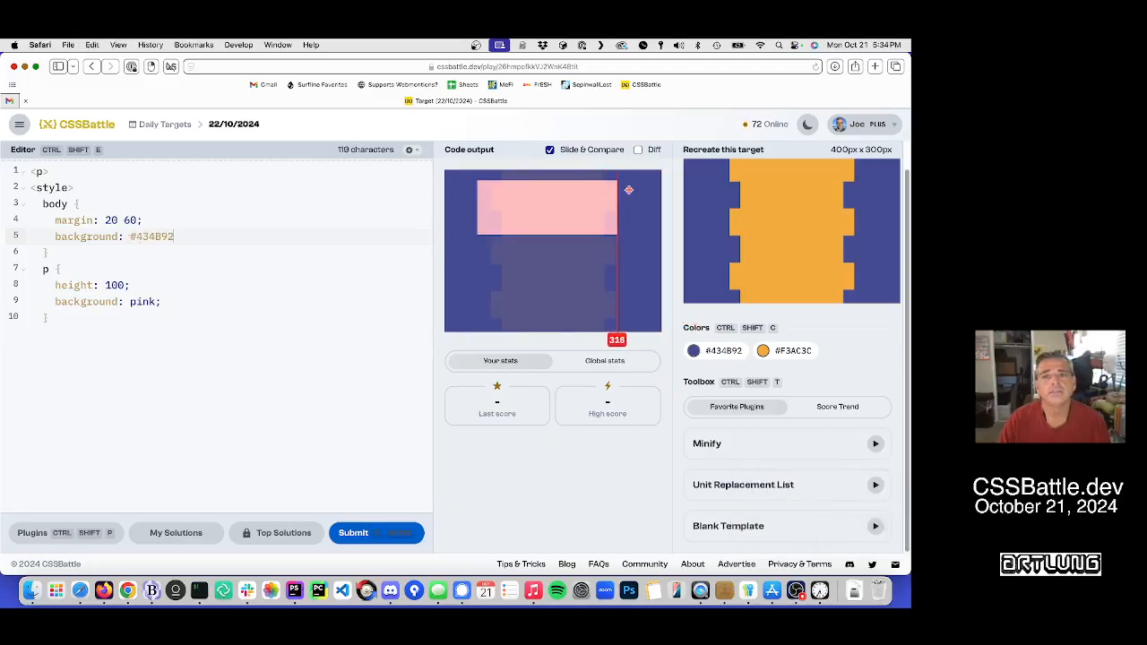
Step: Give the paragraph an orange #F3AC3C background, toggling Diff to compare
{"action": "left_click", "coordinate": [638, 150]}
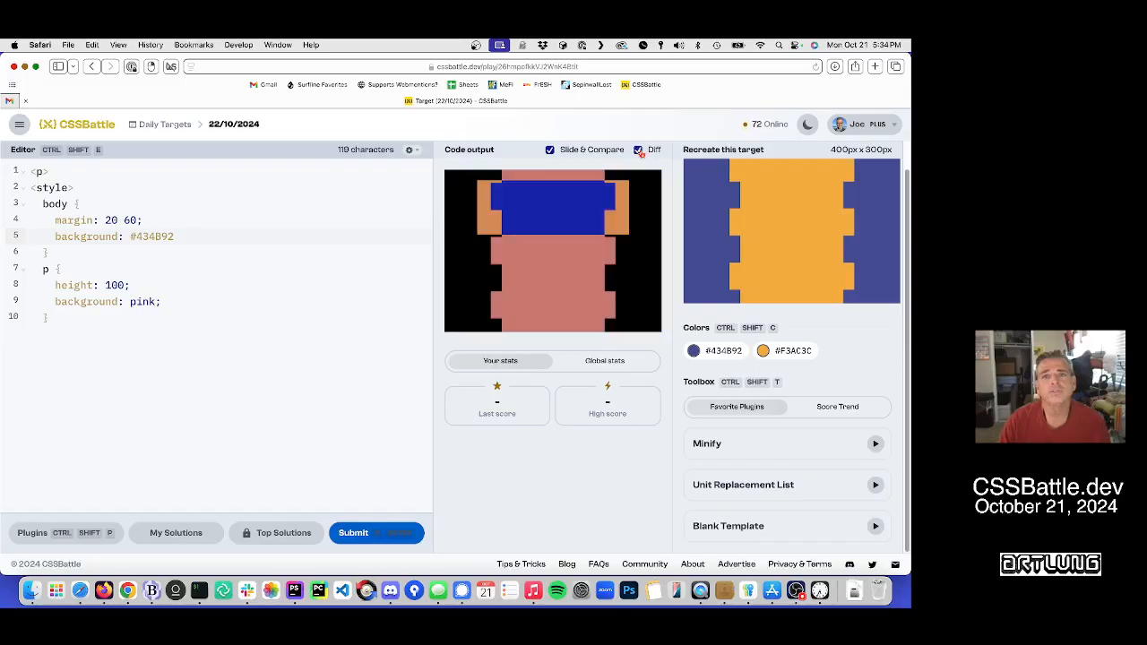
{"action": "left_click", "coordinate": [637, 149]}
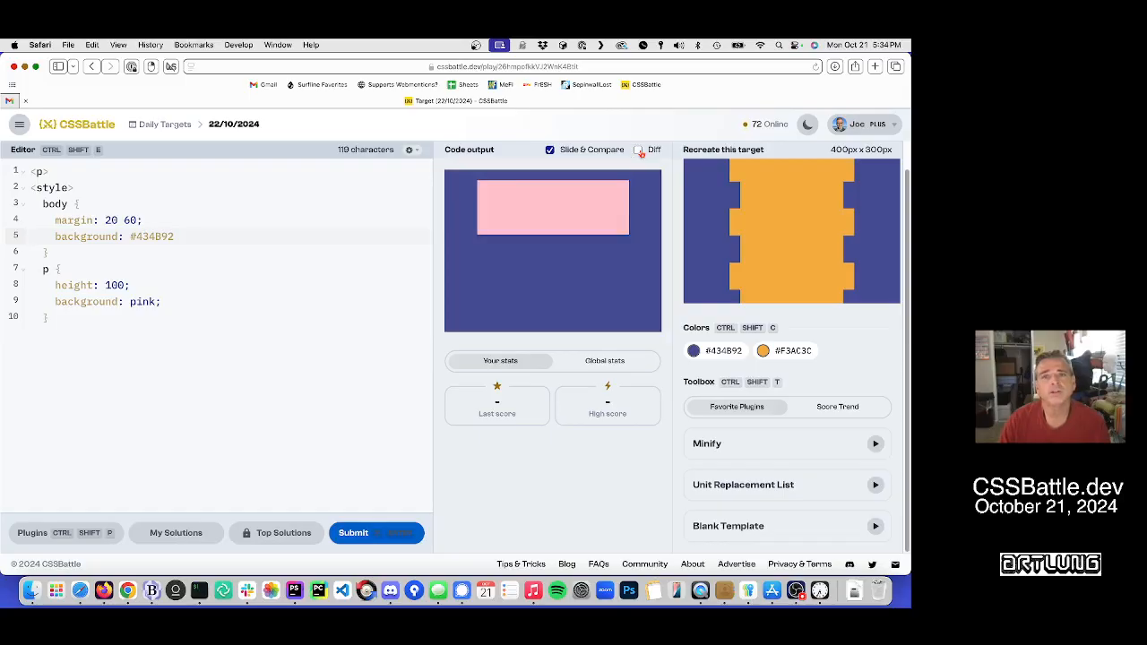
{"action": "left_click", "coordinate": [638, 150]}
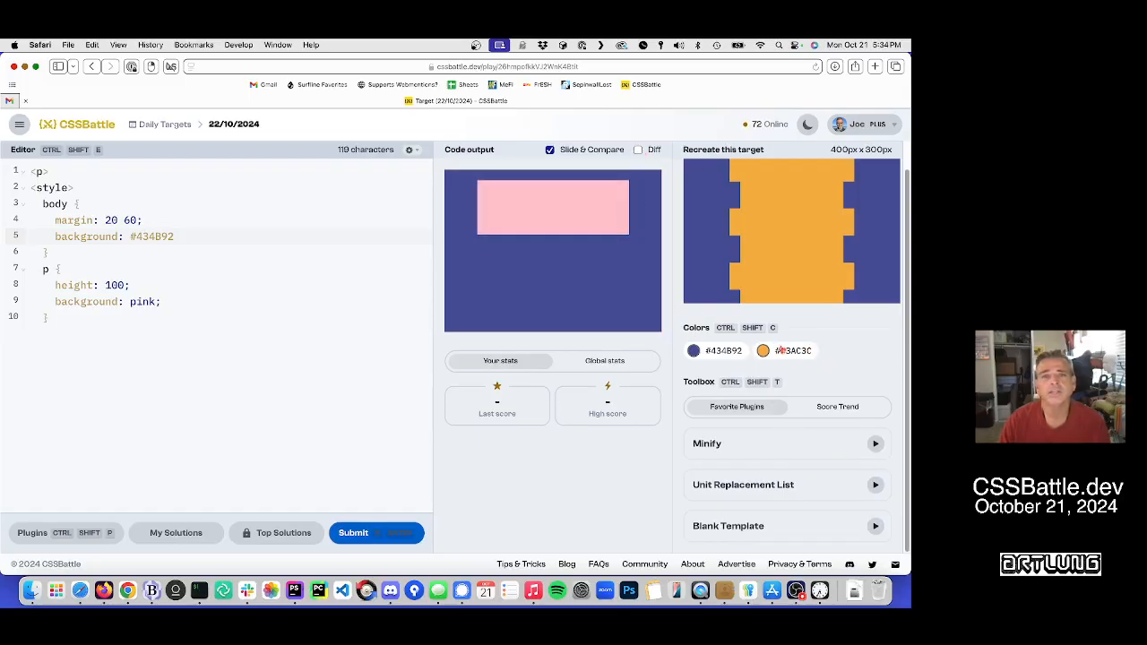
{"action": "left_click", "coordinate": [792, 350]}
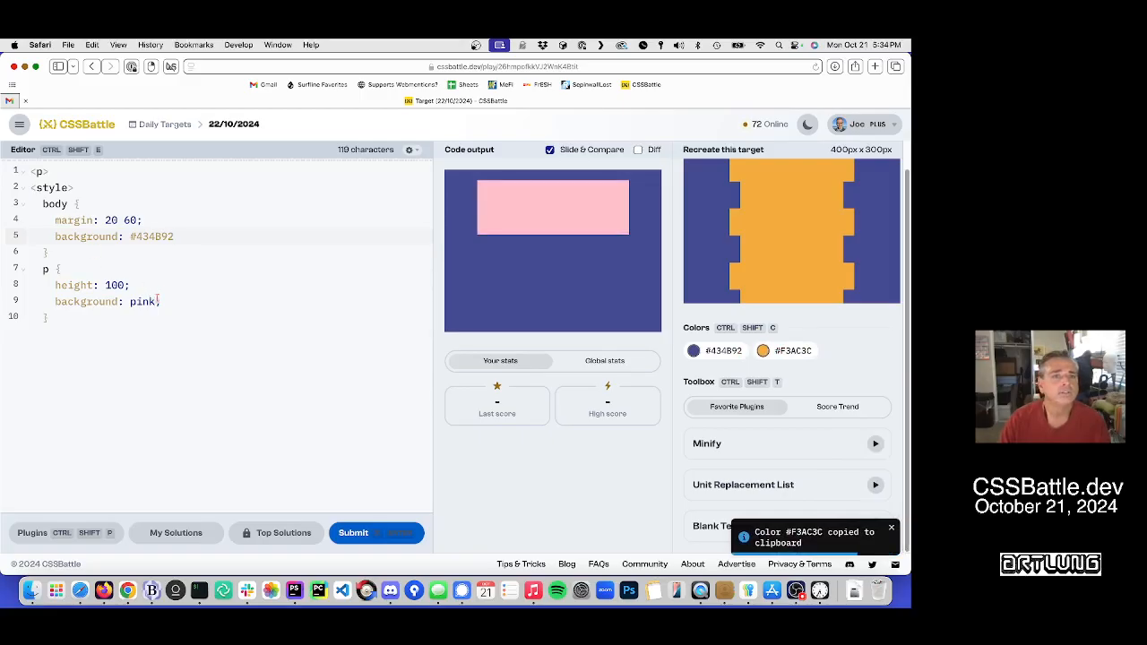
{"action": "type", "text": "#F3AC3C"}
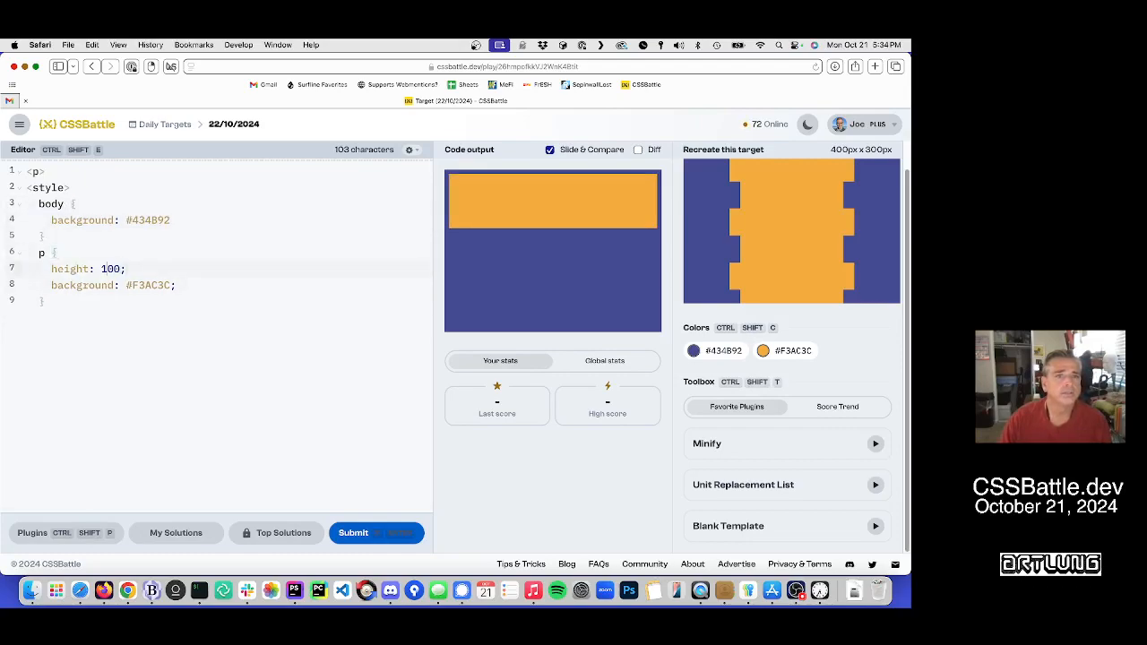
Step: Set the paragraph height to 300 and body margin to 0 85, checking with Diff
{"action": "type", "text": "300"}
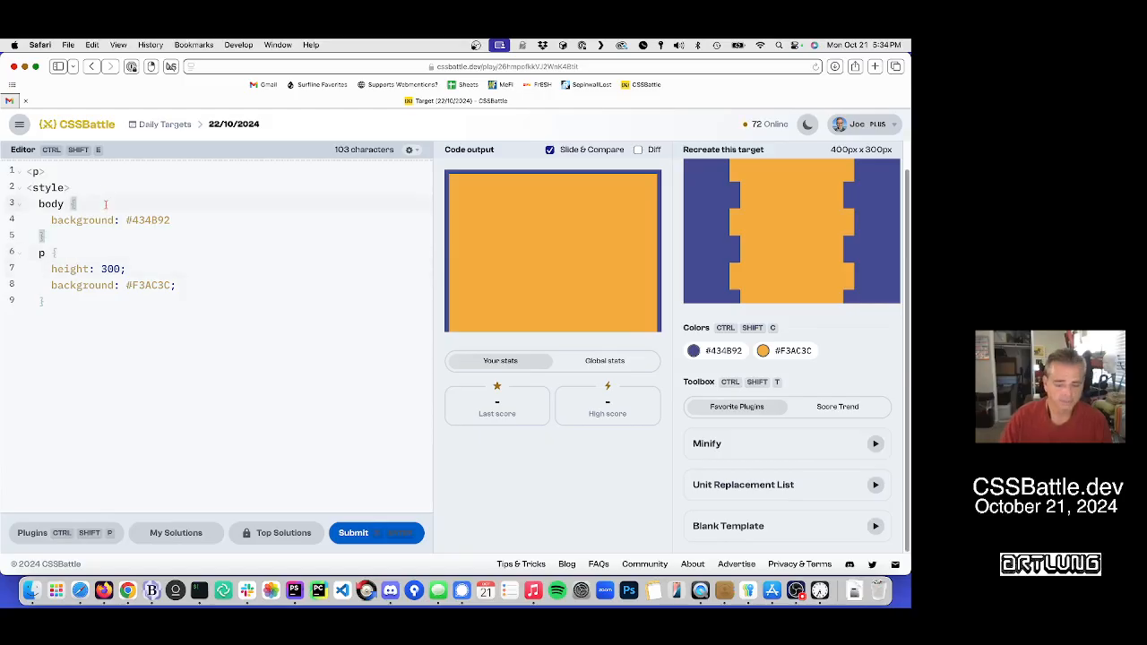
{"action": "type", "text": "margin: 0;"}
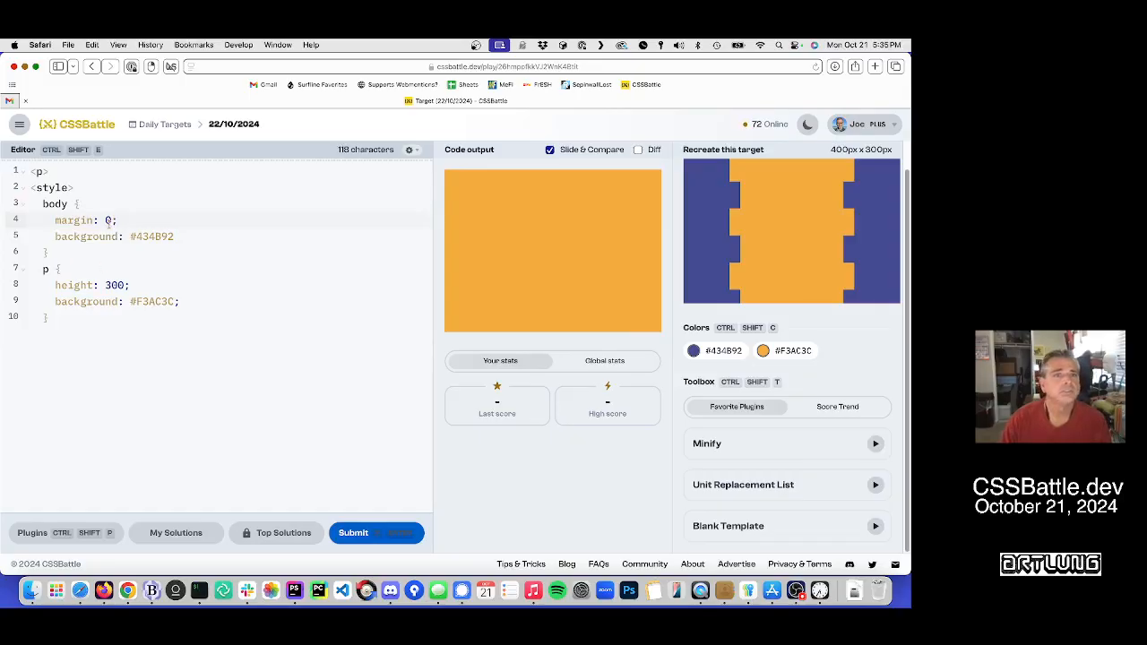
{"action": "type", "text": "30"}
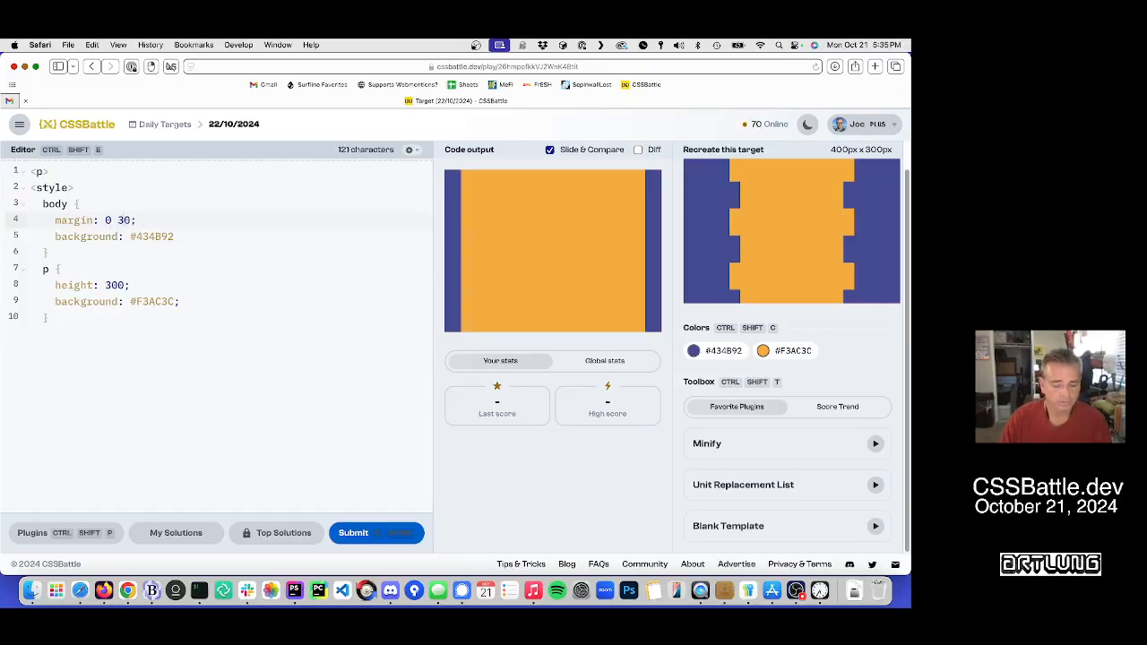
{"action": "left_click", "coordinate": [639, 150]}
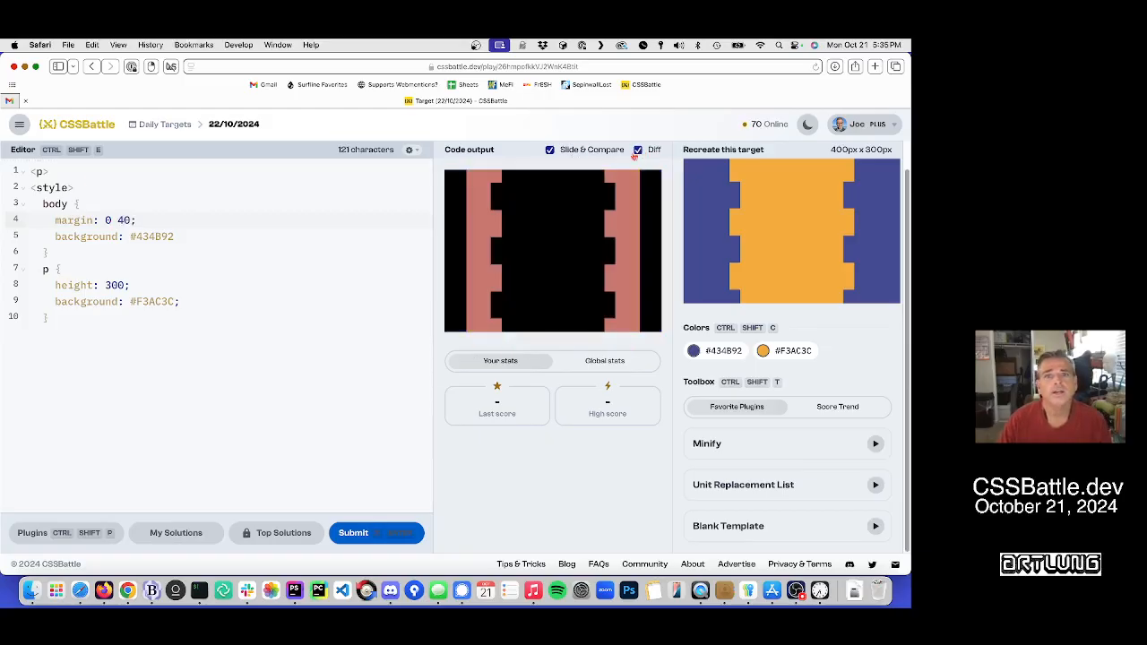
{"action": "type", "text": "5"}
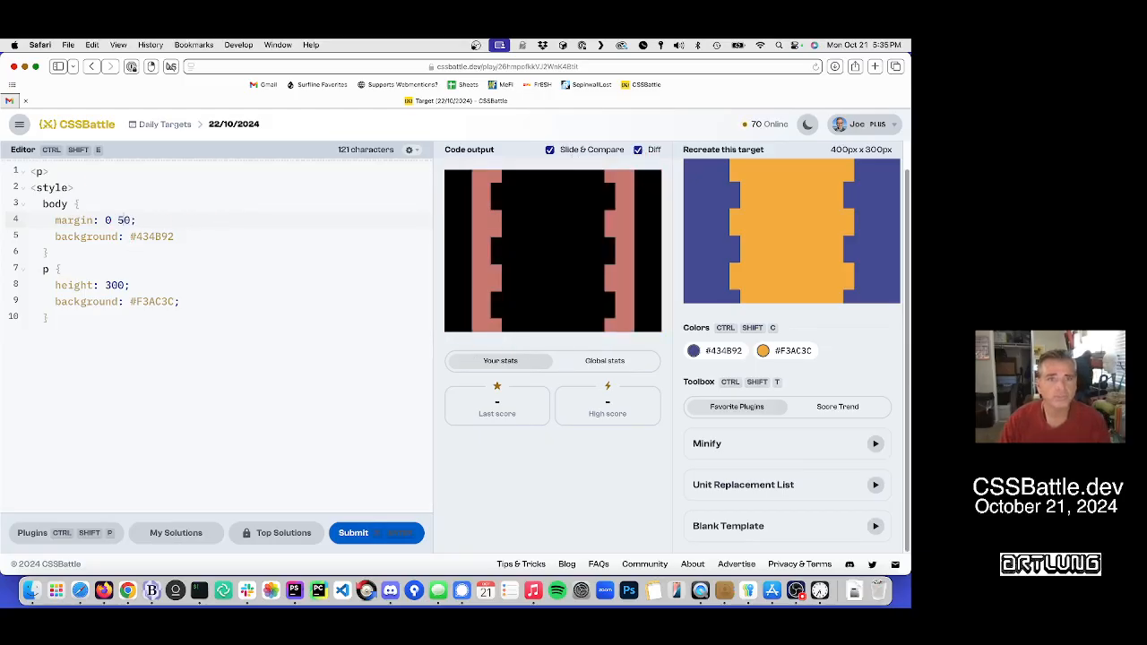
{"action": "type", "text": "80"}
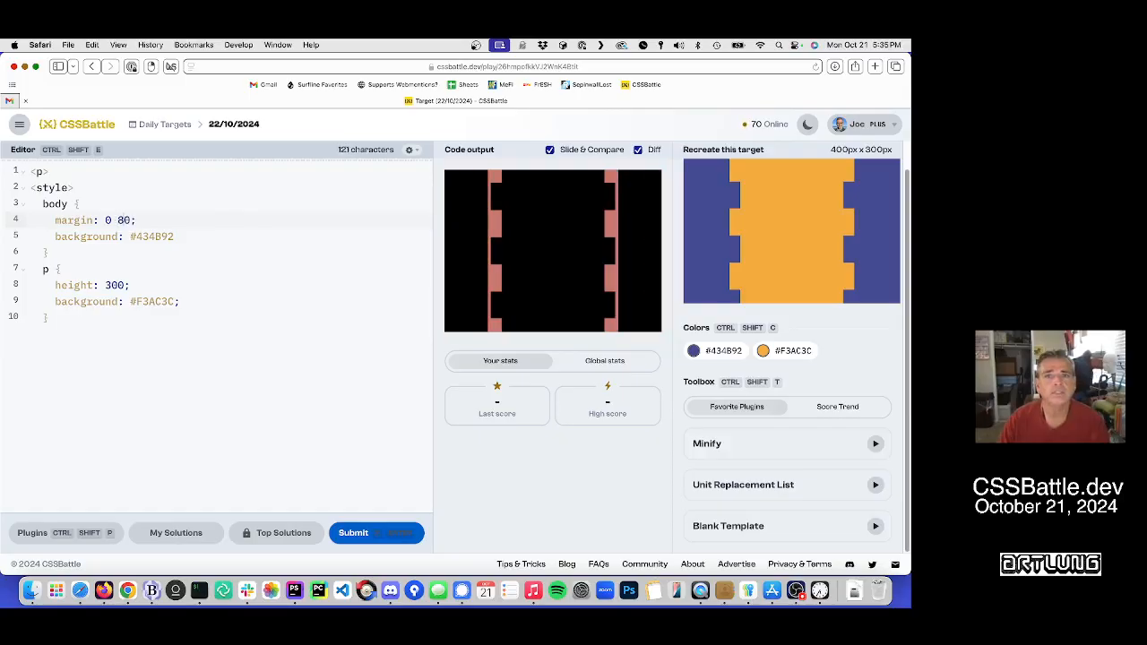
{"action": "type", "text": "5"}
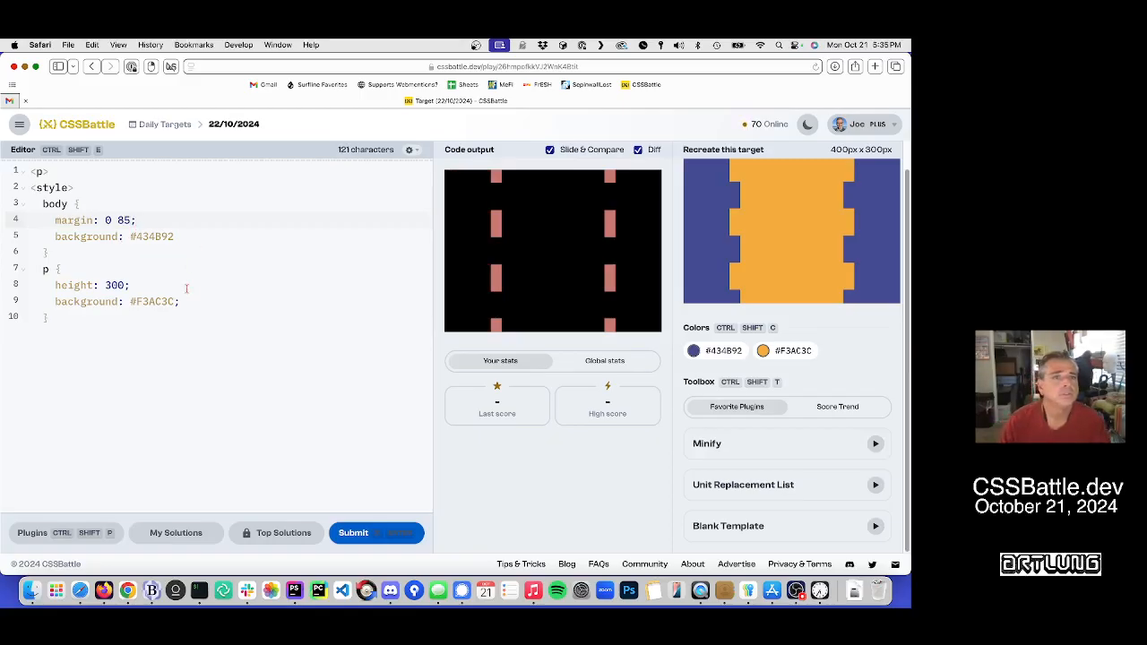
{"action": "mouse_move", "coordinate": [358, 506]}
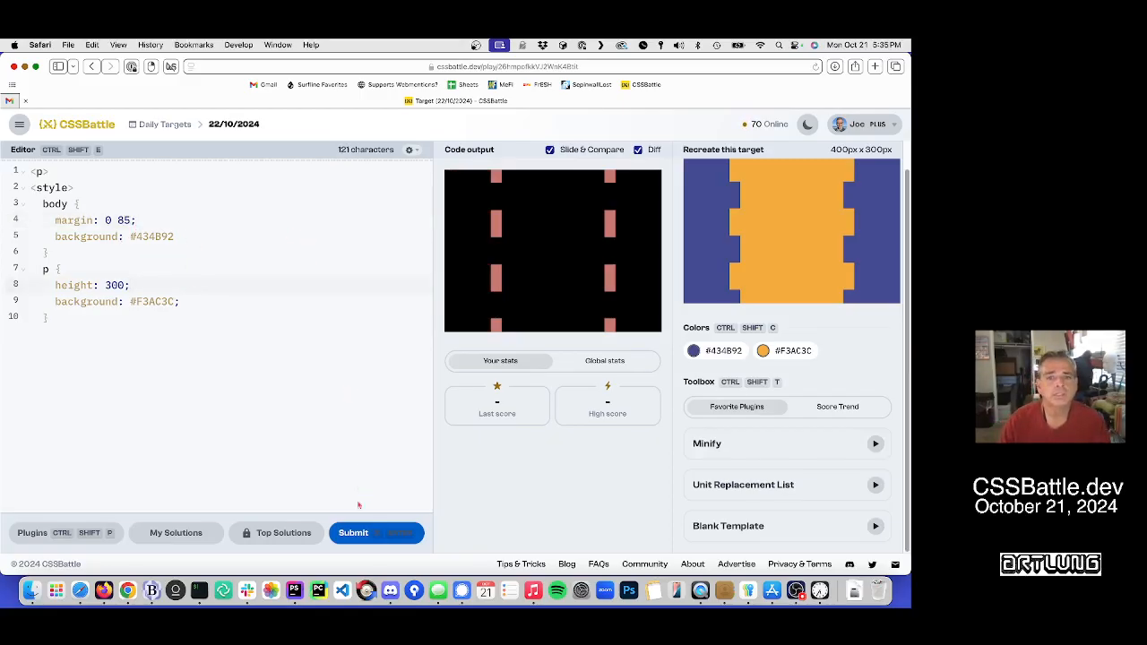
Step: Submit for a 499.91 score at 95% match, then hide the Diff overlay
{"action": "left_click", "coordinate": [353, 533]}
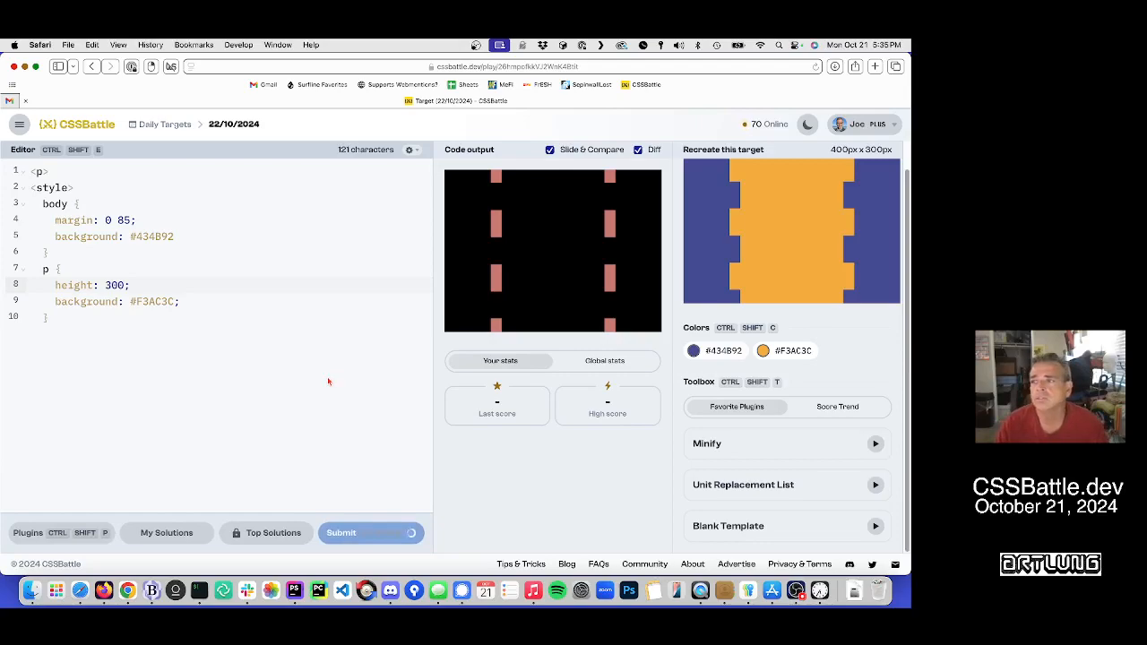
{"action": "mouse_move", "coordinate": [304, 381]}
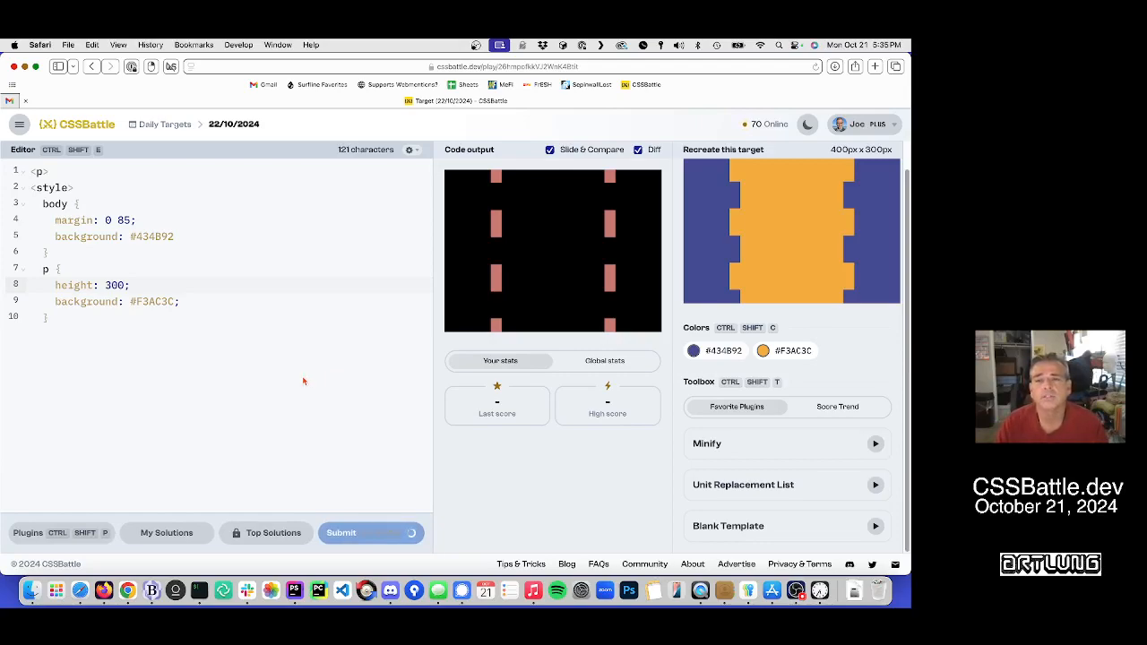
{"action": "left_click", "coordinate": [370, 532]}
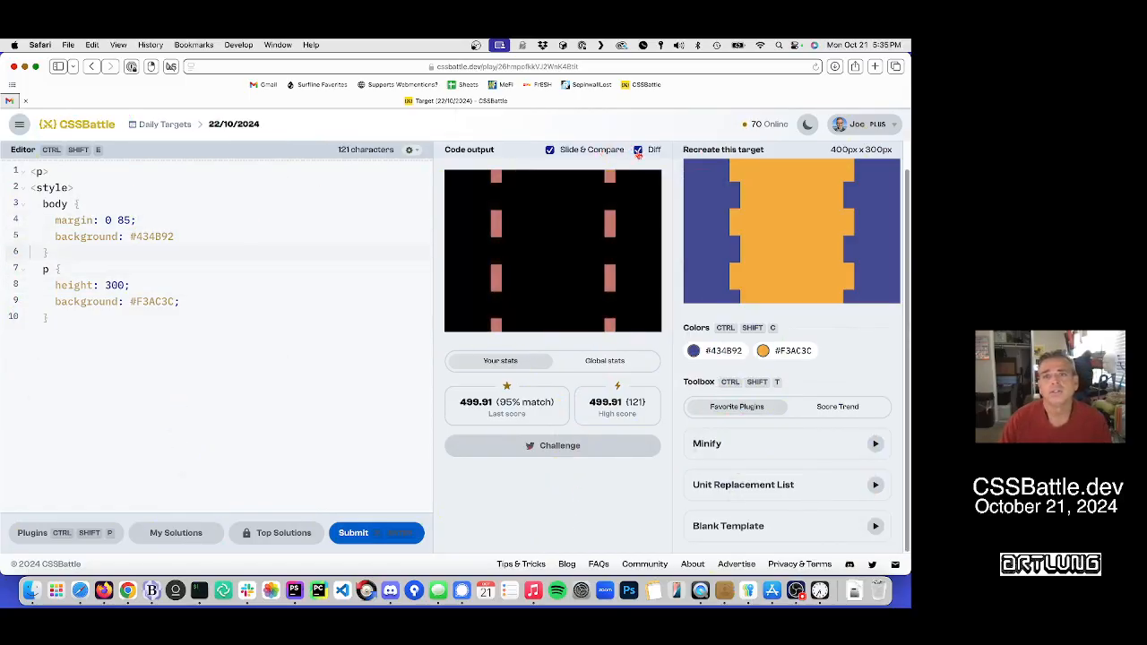
{"action": "left_click", "coordinate": [637, 149]}
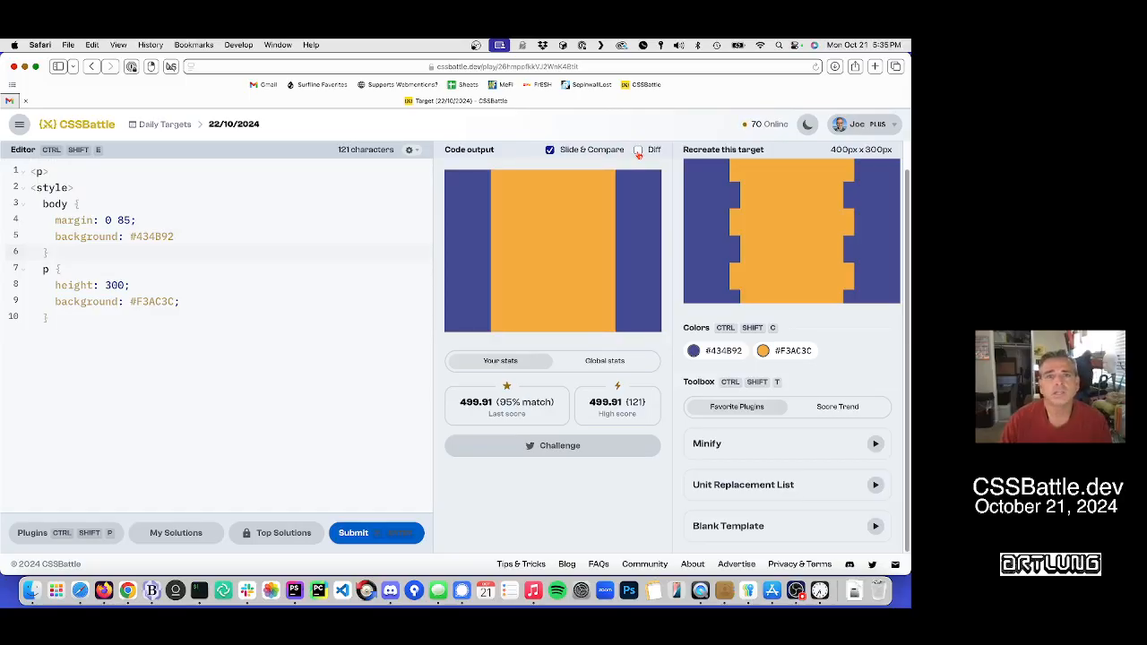
{"action": "left_click", "coordinate": [637, 150]}
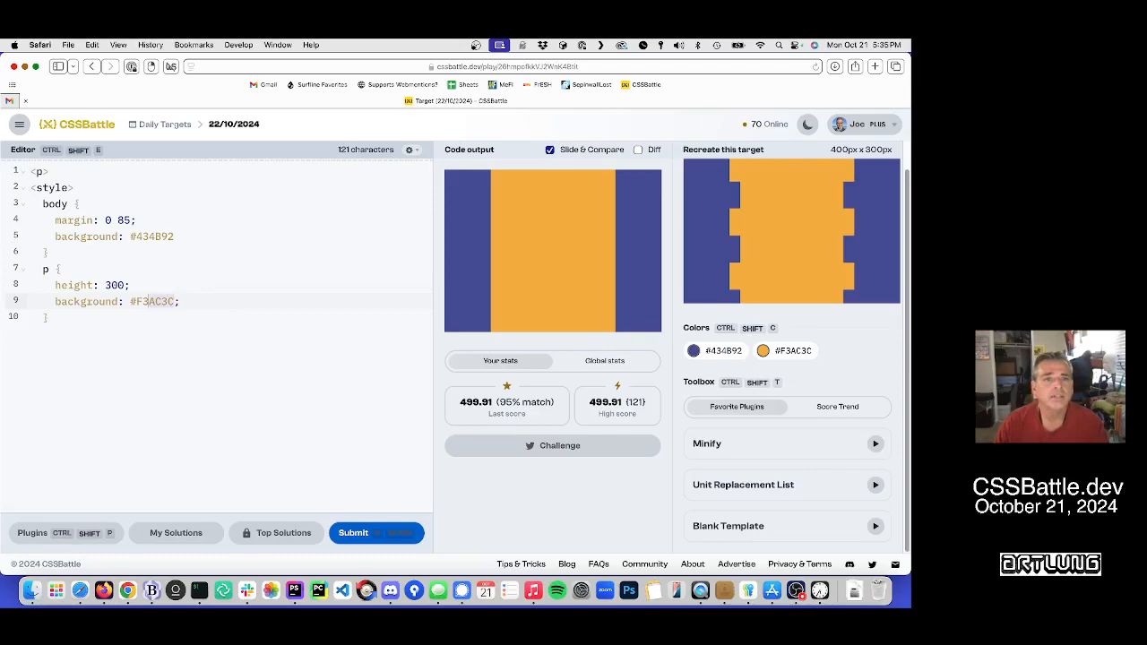
Step: Write a conic-gradient at 20px 50% using the #434B92 and #F3AC3C swatches
{"action": "type", "text": "conic"}
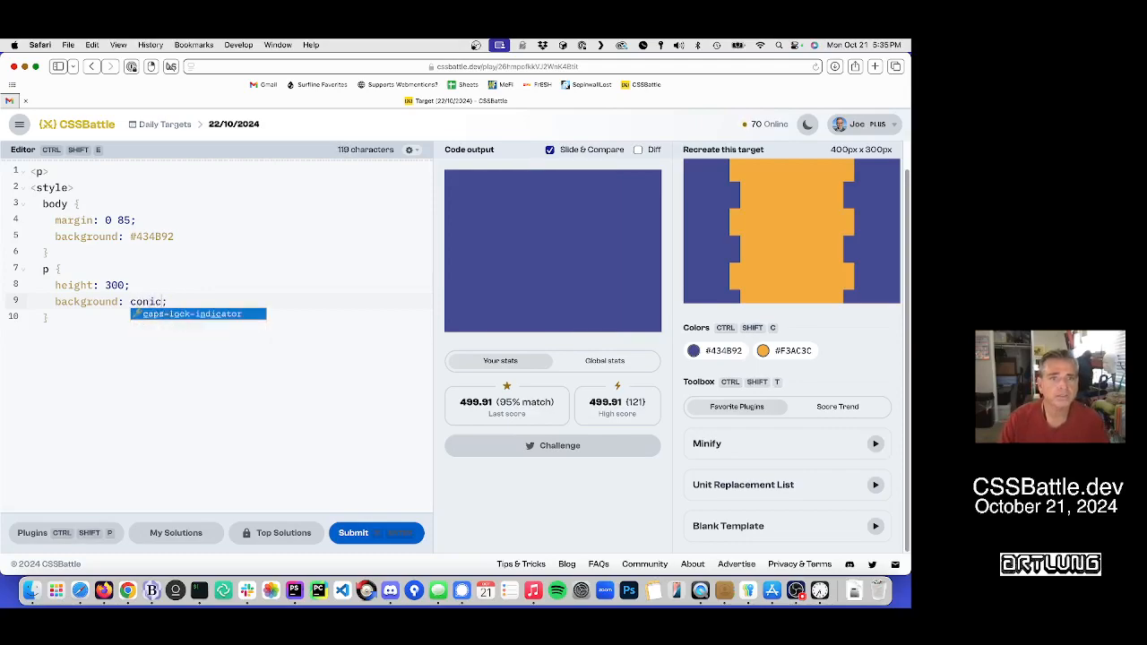
{"action": "type", "text": "-gradie;"}
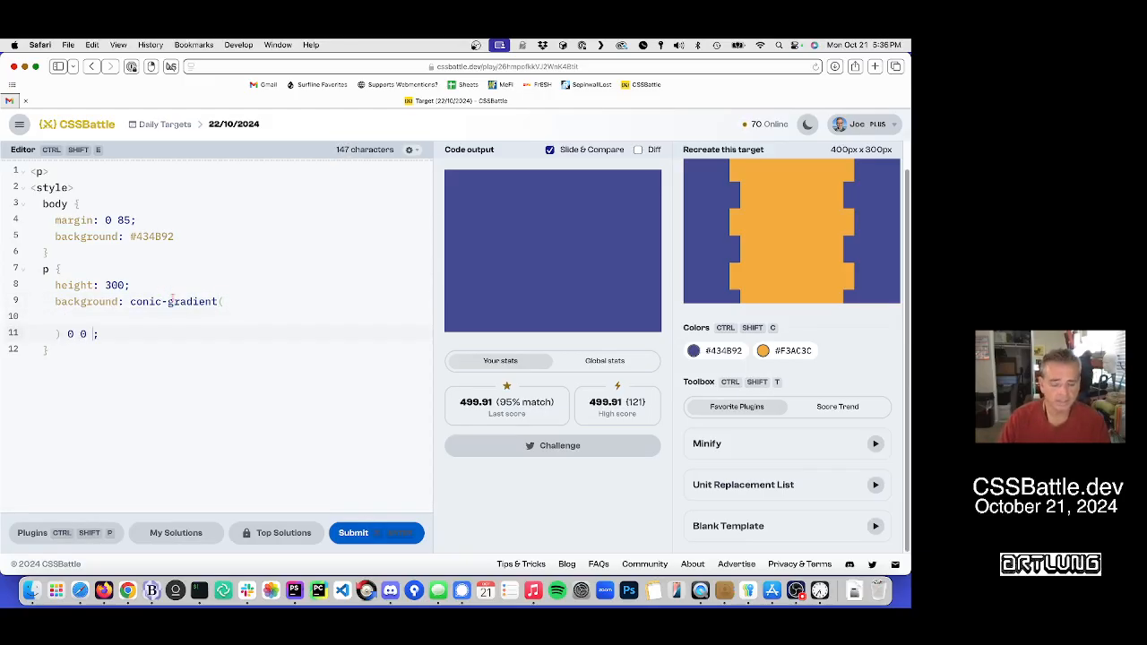
{"action": "type", "text": "/"}
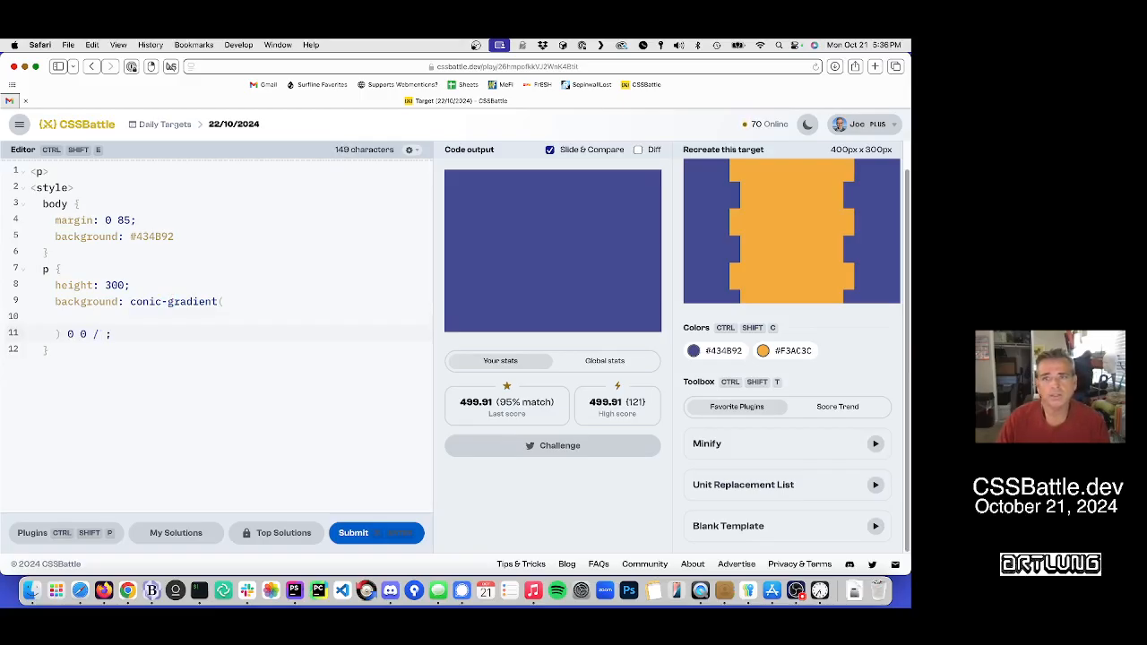
{"action": "mouse_move", "coordinate": [733, 175]}
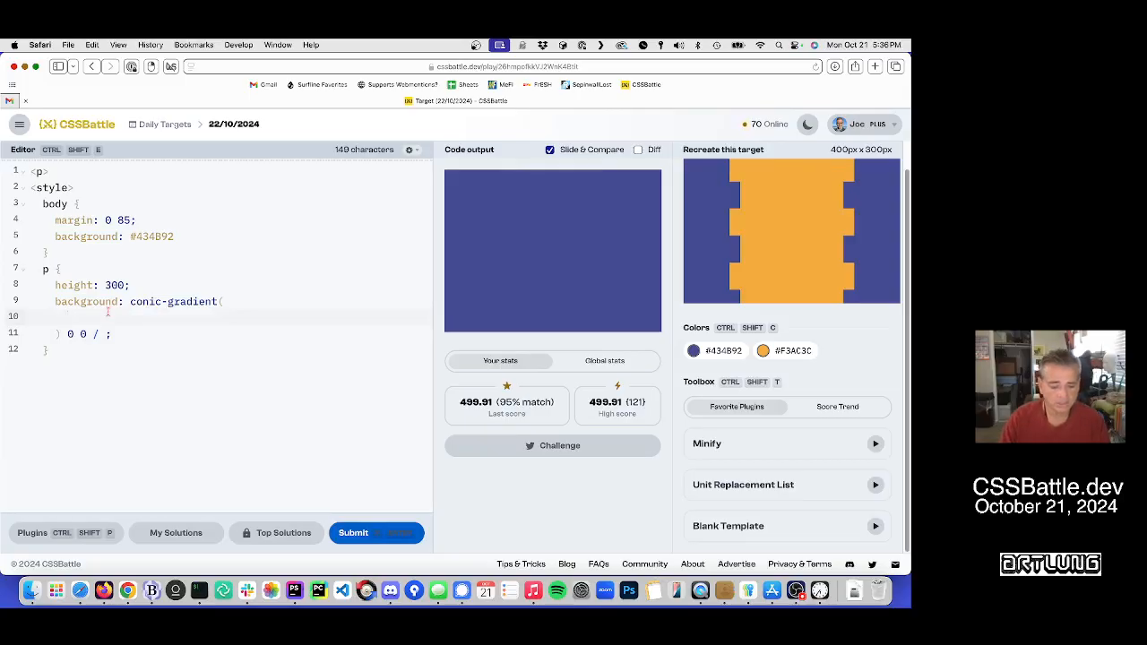
{"action": "type", "text": "s"}
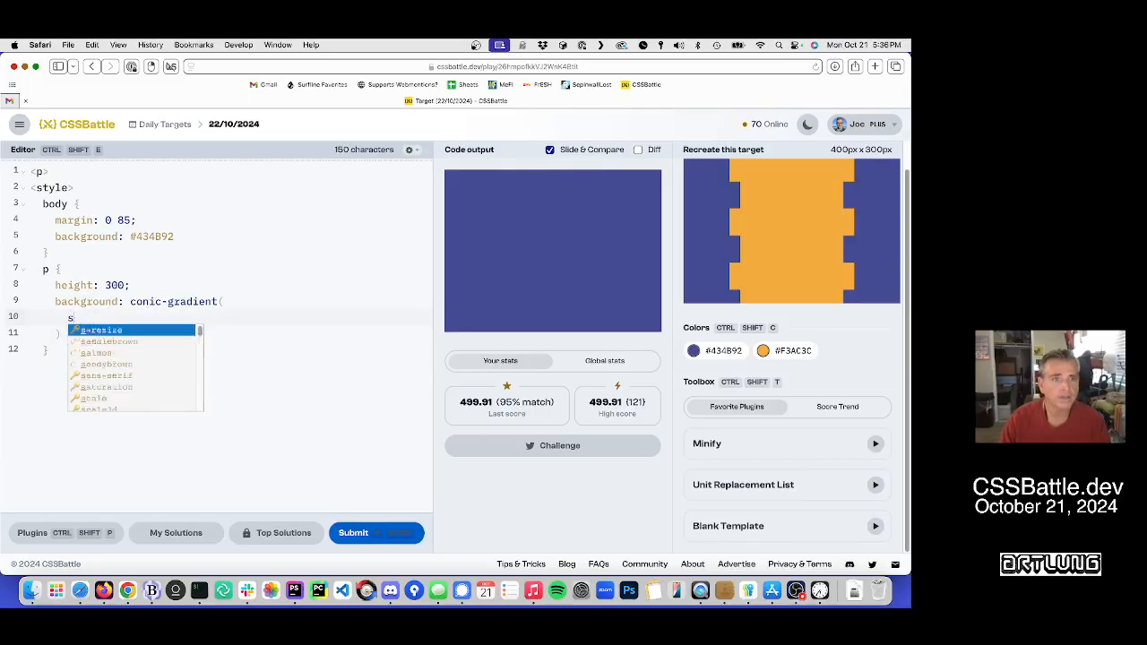
{"action": "type", "text": "at"}
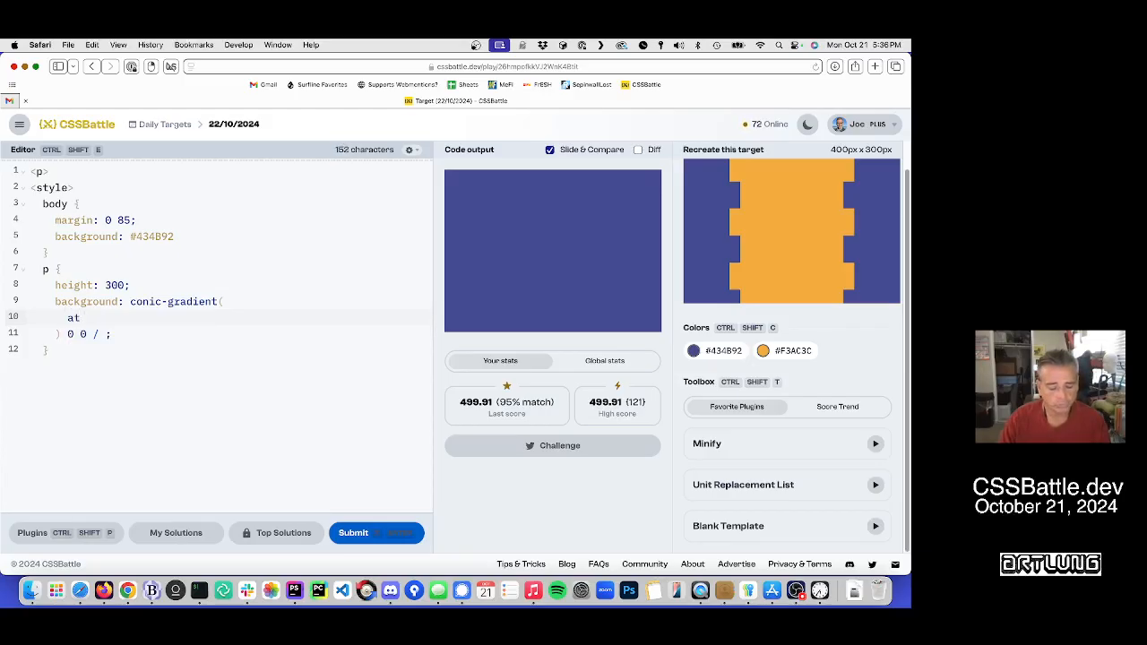
{"action": "type", "text": "20px 50%"}
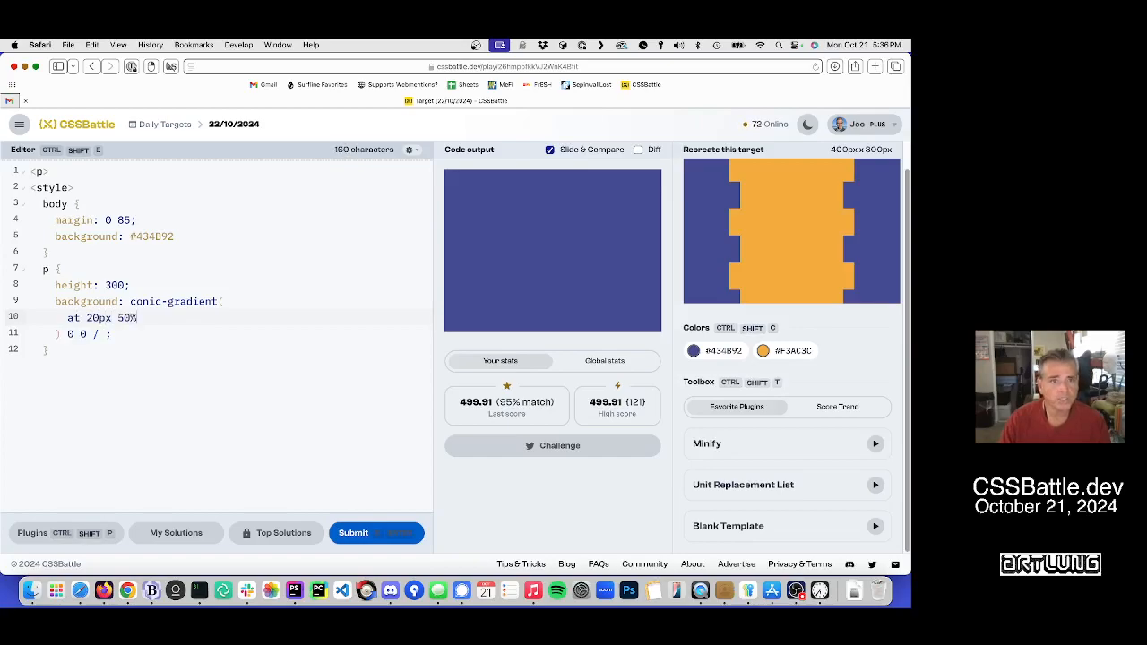
{"action": "type", "text": "from"}
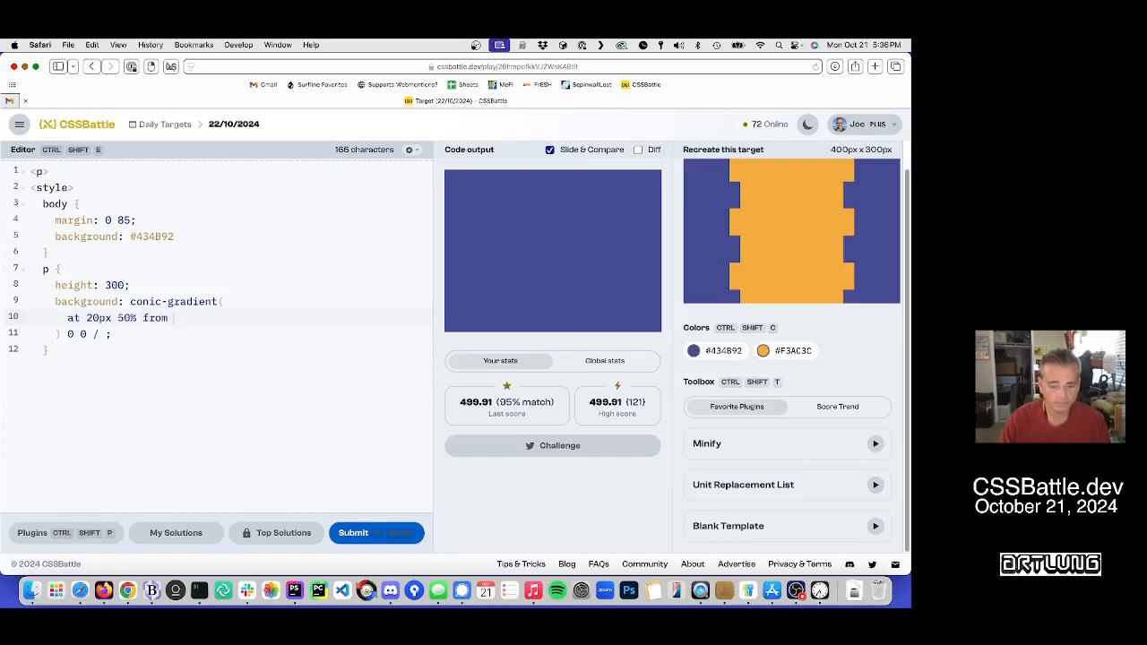
{"action": "type", "text": "180deg,"}
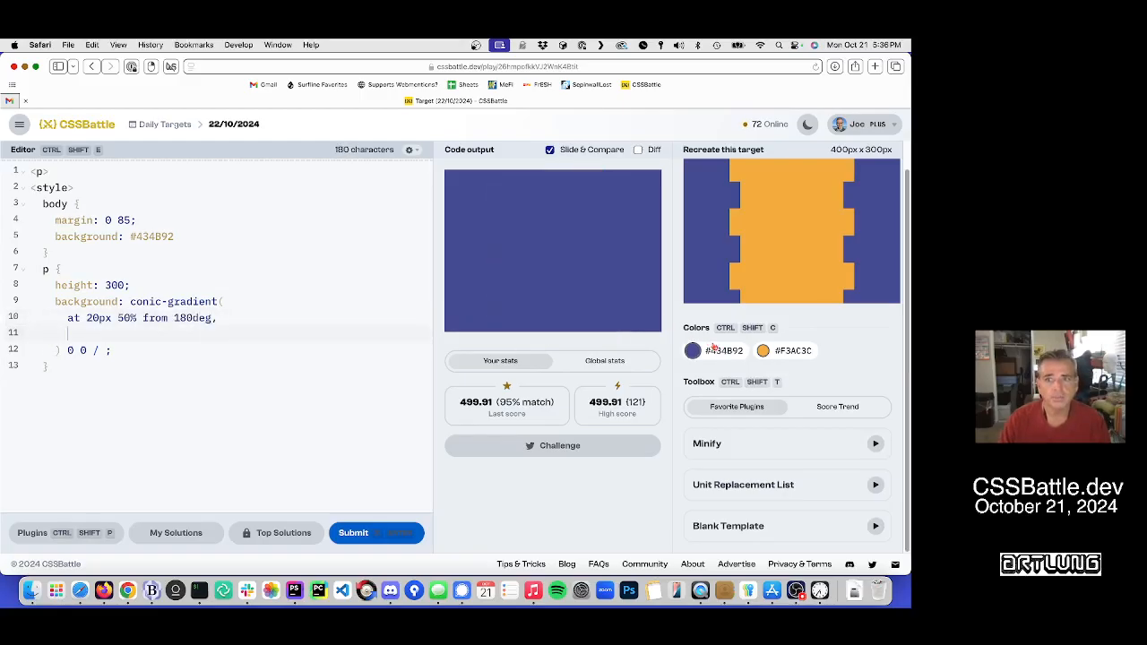
{"action": "left_click", "coordinate": [693, 351]}
{"action": "type", "text": "#434B92 25%,"}
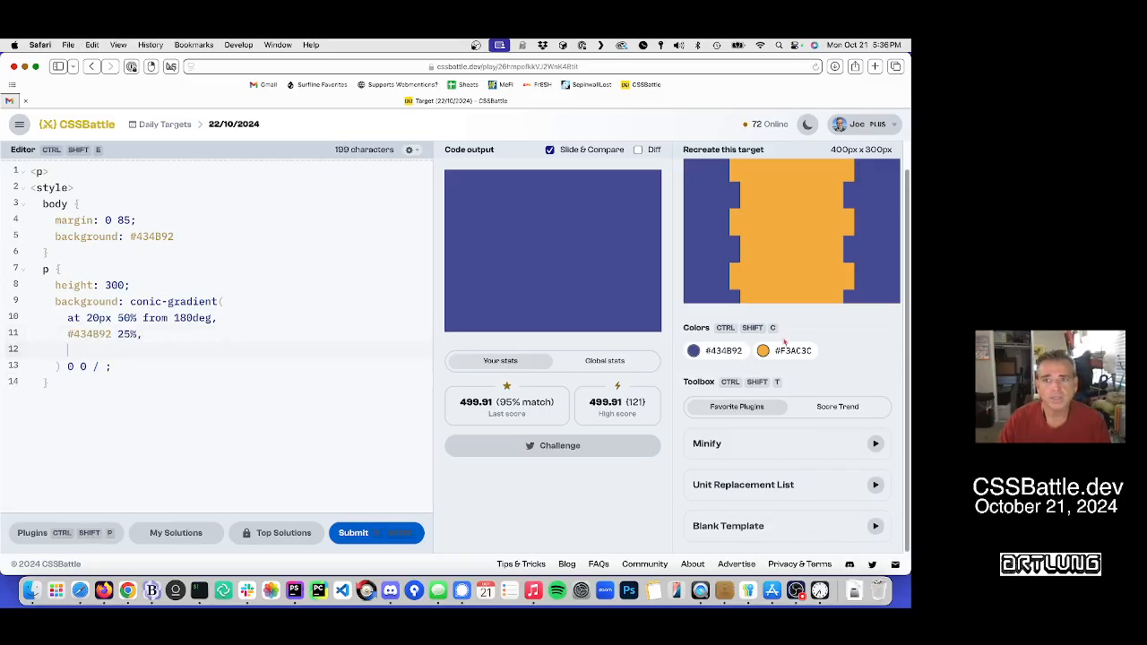
{"action": "left_click", "coordinate": [763, 350]}
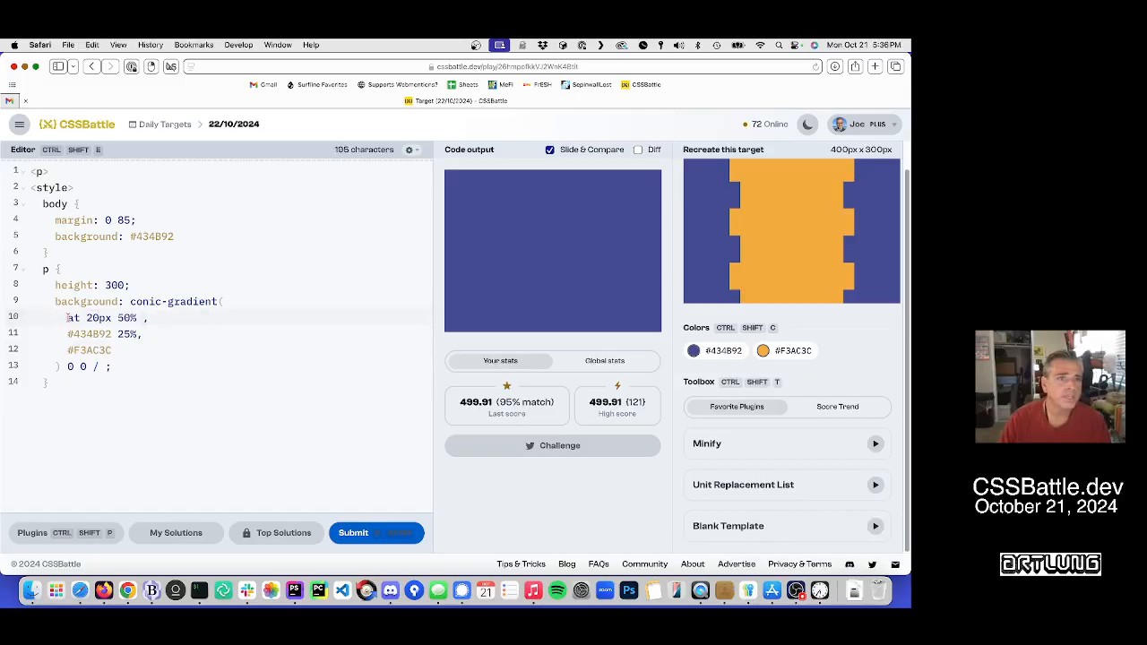
Step: Move 'from 180deg' before 'at' and make the tile 100px no-repeat
{"action": "type", "text": "from 180deg"}
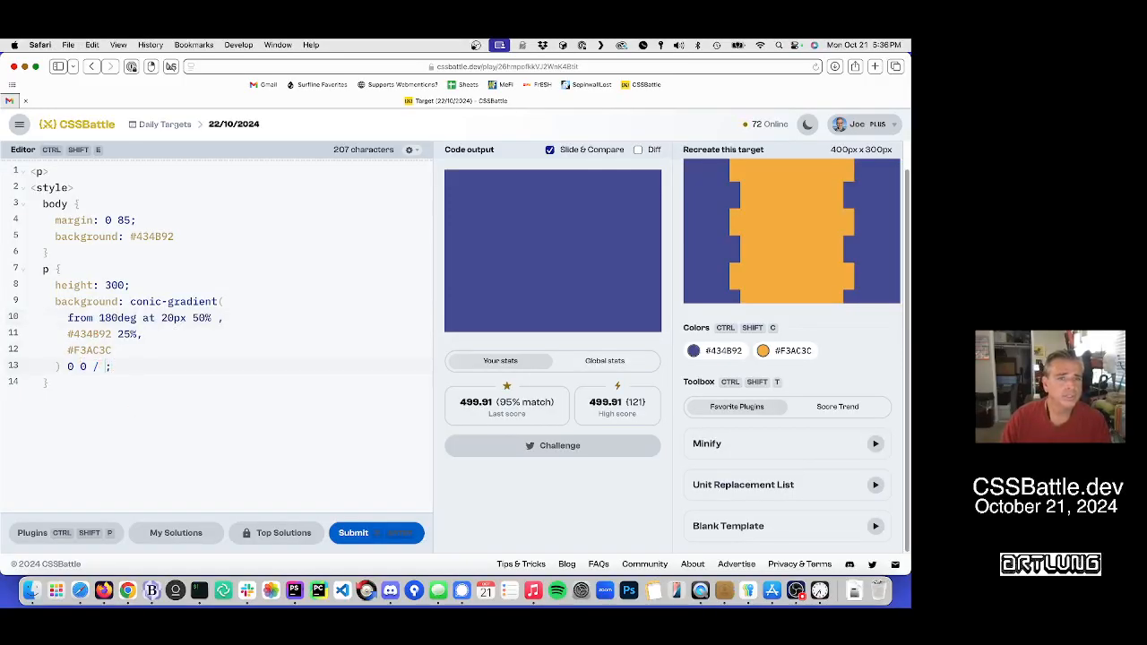
{"action": "type", "text": "100px"}
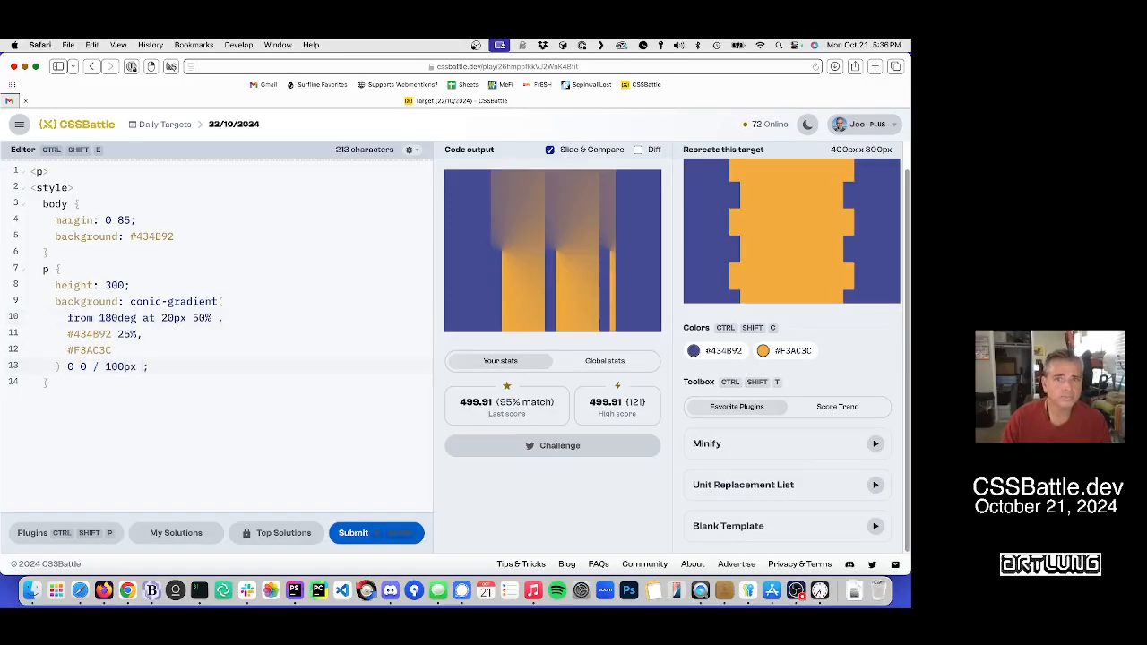
{"action": "type", "text": "100px"}
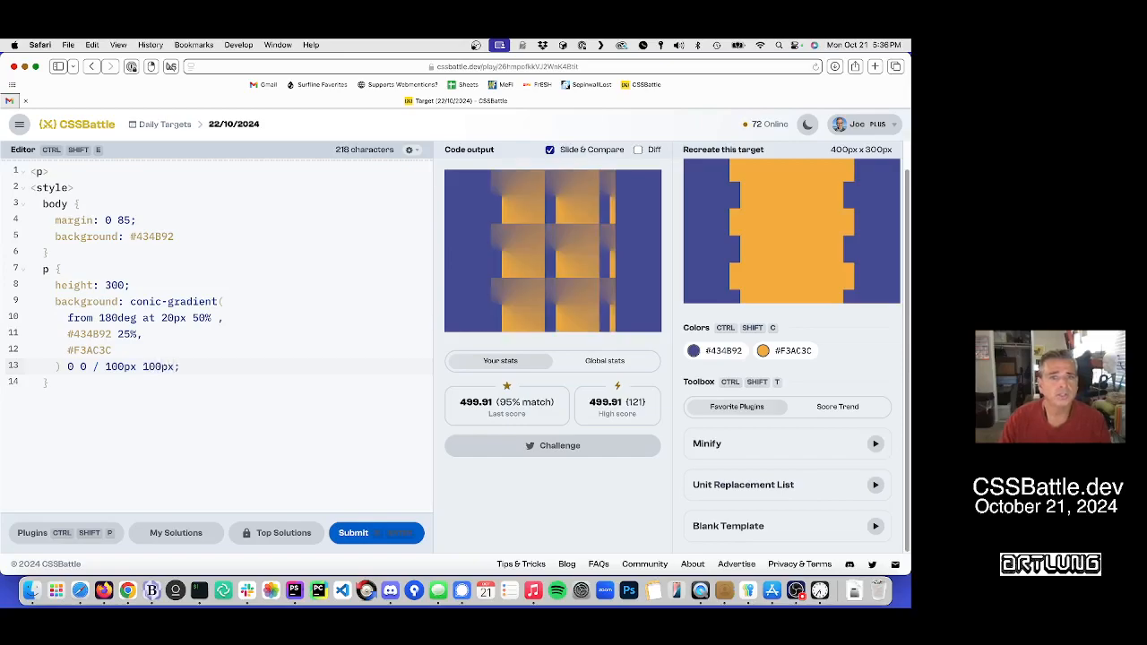
{"action": "type", "text": "no-repeat"}
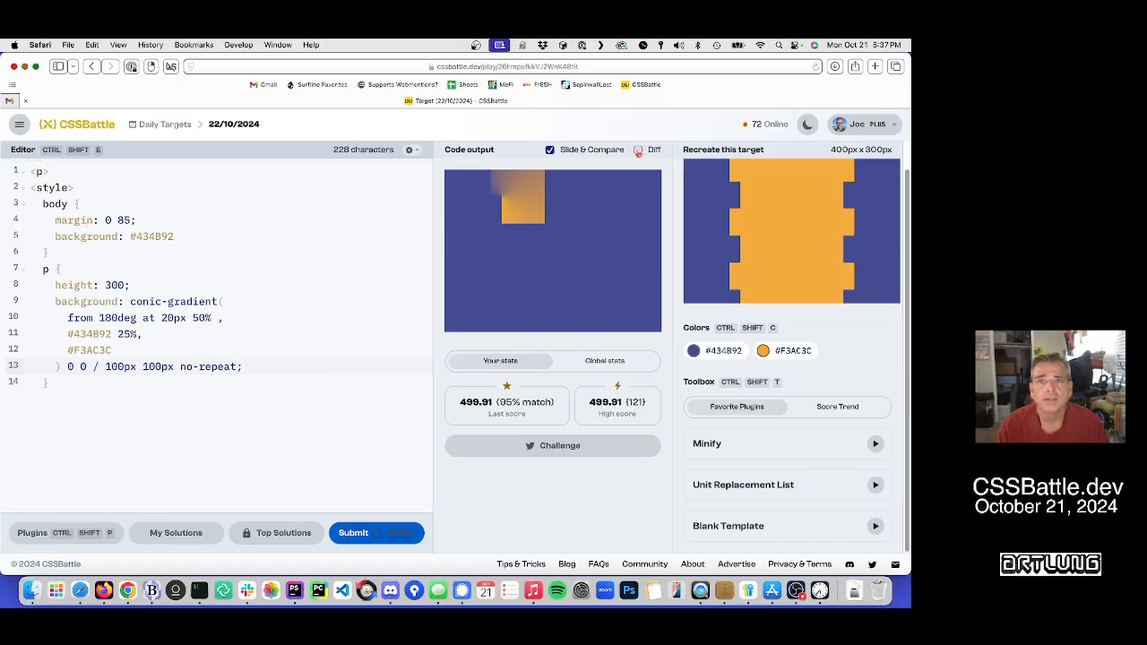
{"action": "left_click", "coordinate": [638, 150]}
{"action": "type", "text": "8"}
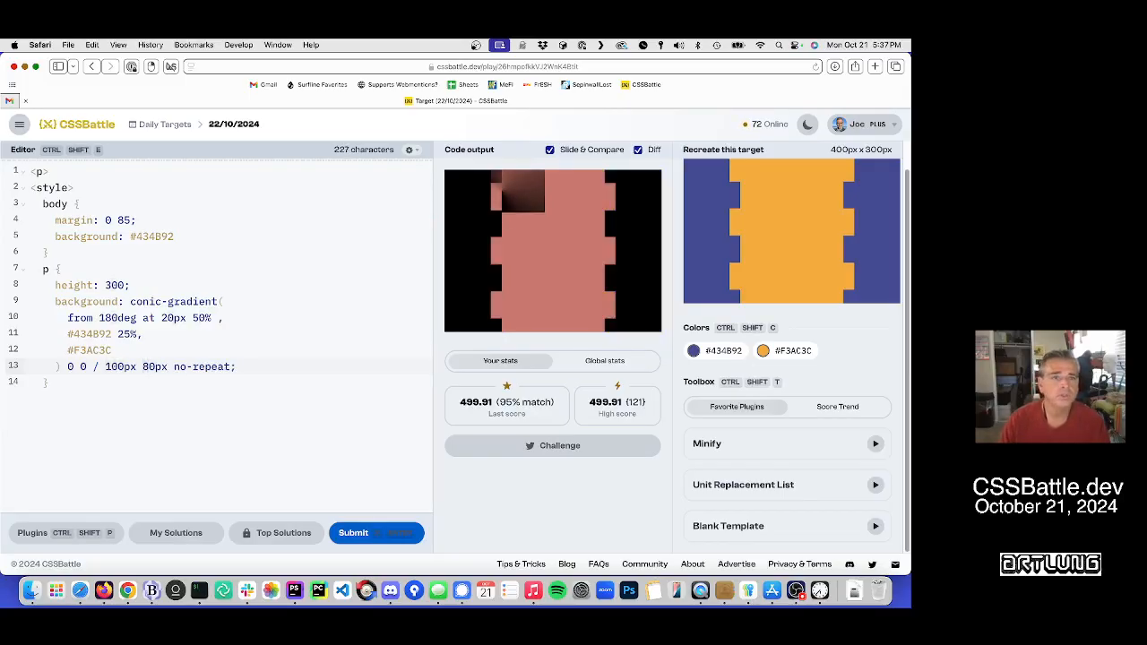
Step: Resize the tile to 210px by 75px and add a hard 0 stop after orange
{"action": "type", "text": "75px"}
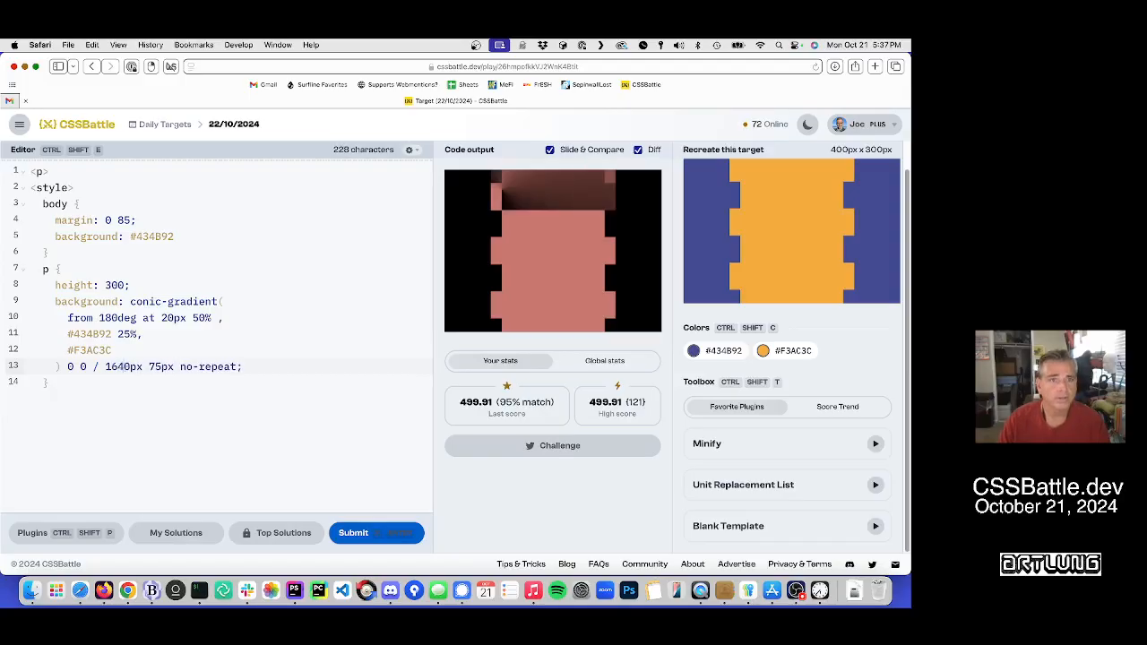
{"action": "type", "text": "200px"}
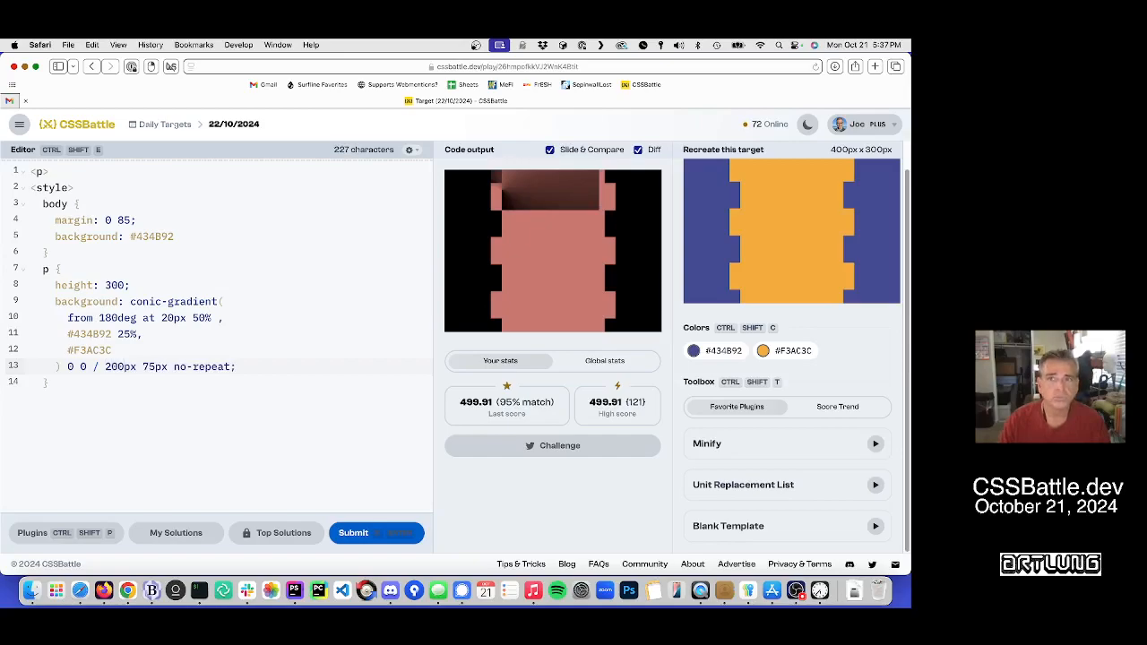
{"action": "type", "text": "5"}
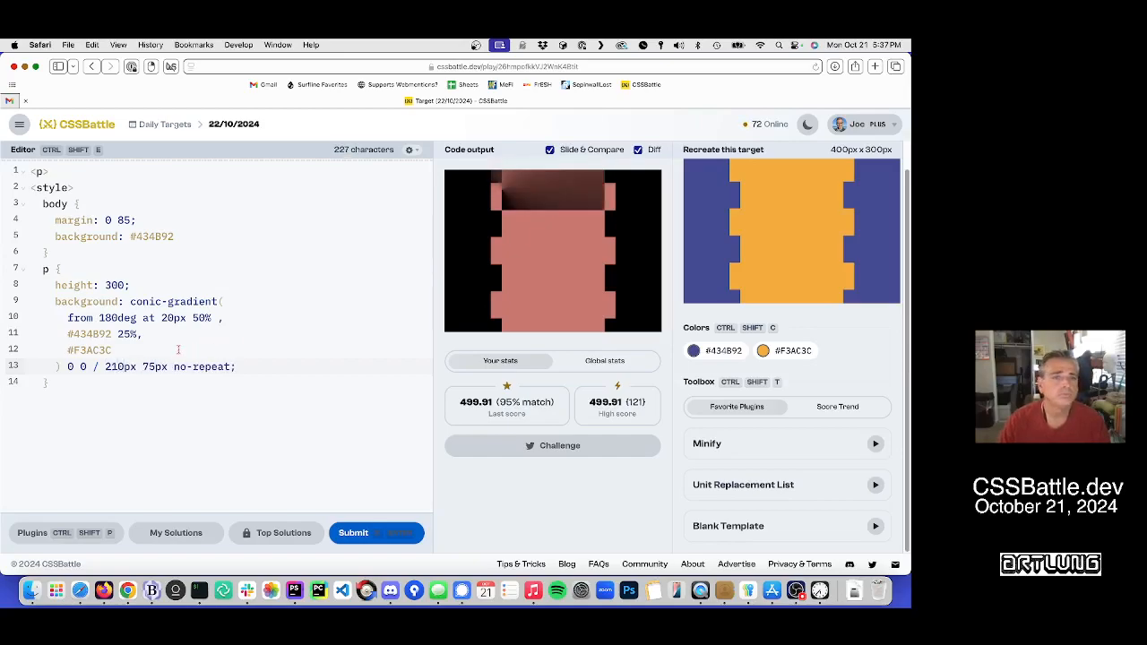
{"action": "type", "text": "0"}
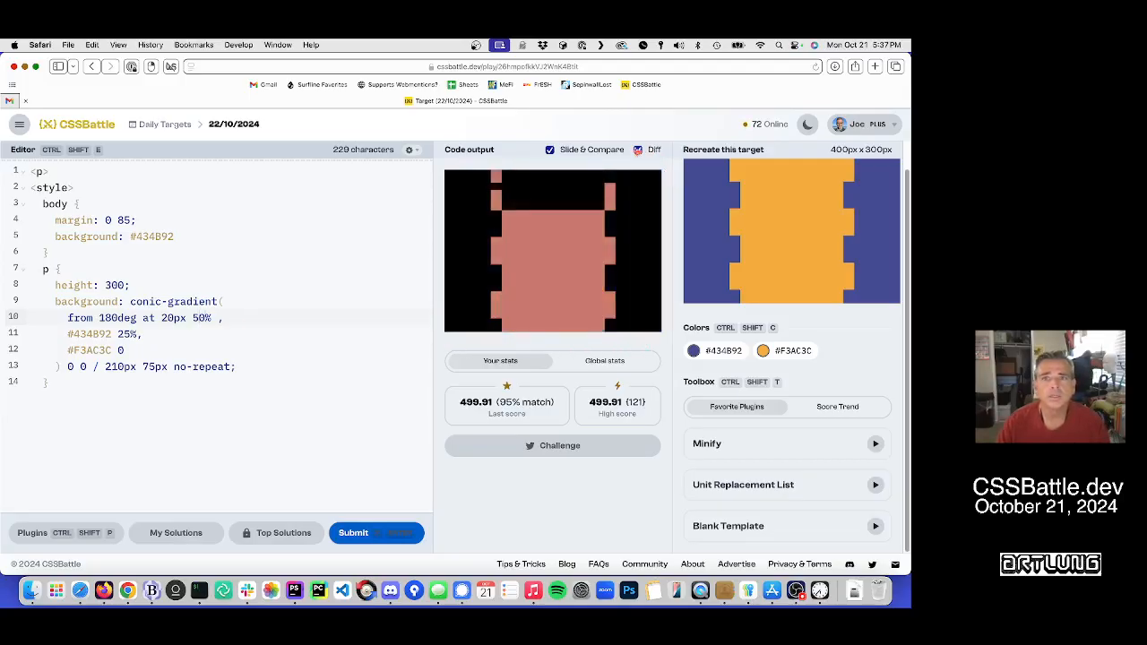
{"action": "left_click", "coordinate": [637, 150]}
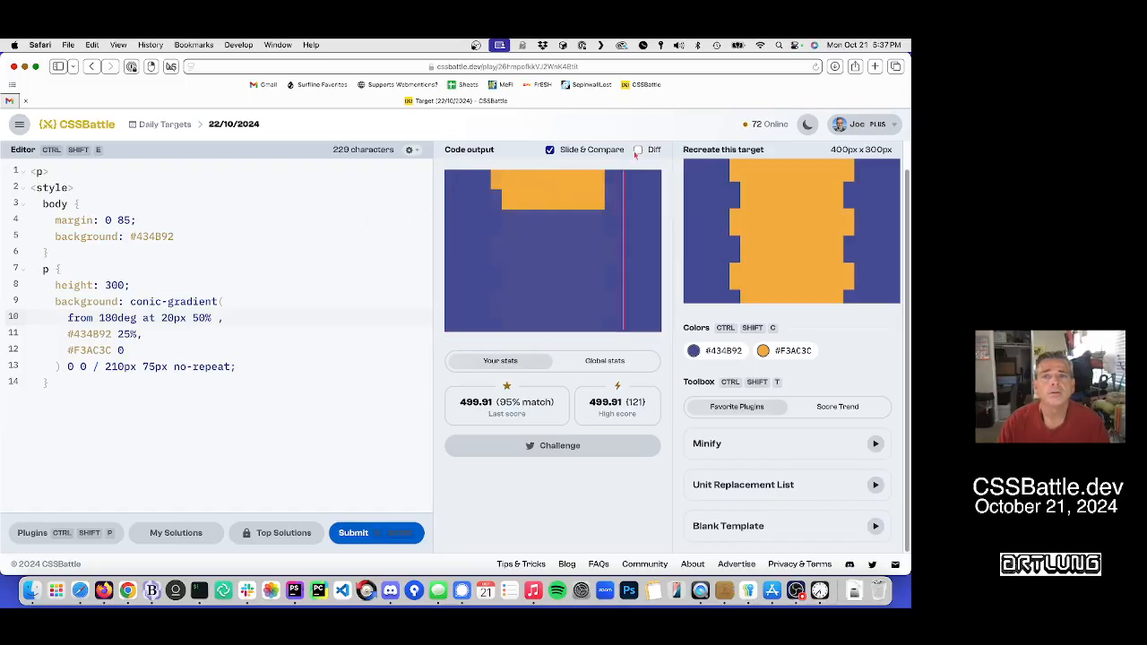
Step: Turn on Diff to compare the orange-then-purple gradient at 20px 30px
{"action": "left_click", "coordinate": [639, 150]}
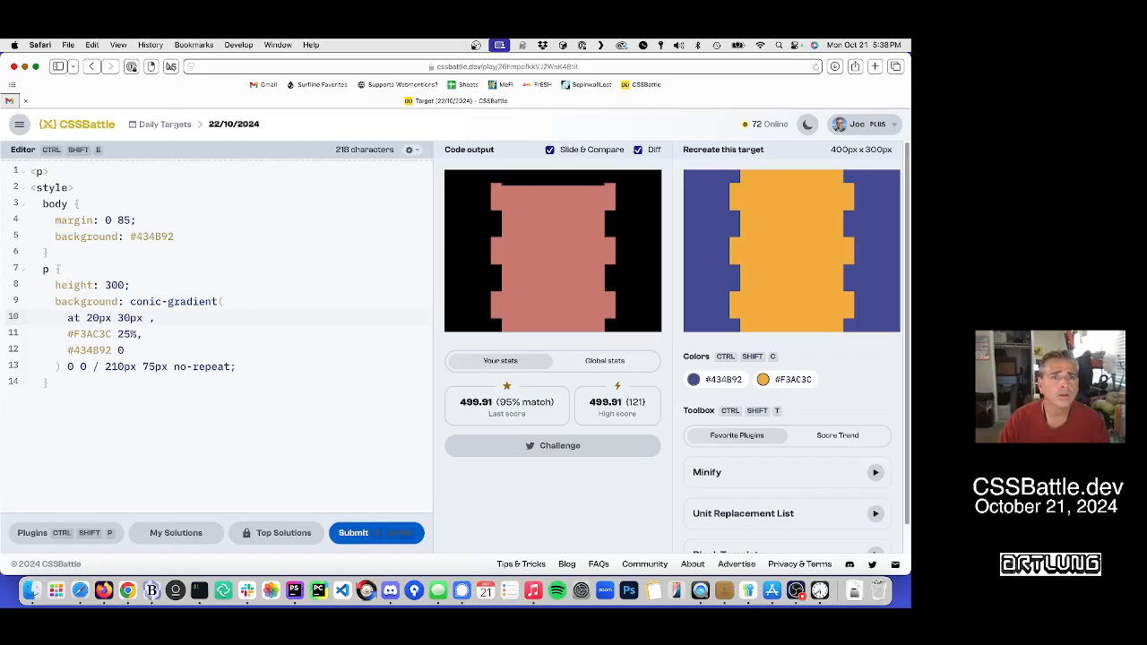
Step: Recentre the gradient at 20px 25px, then switch the Diff overlay off
{"action": "type", "text": "px"}
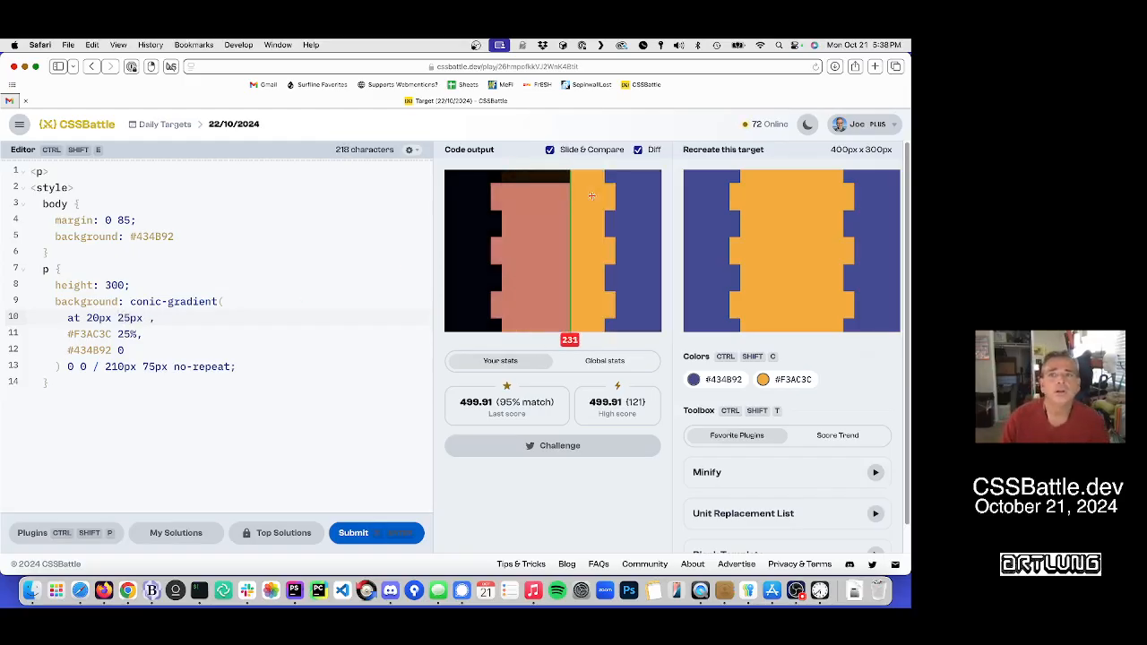
{"action": "left_click", "coordinate": [638, 150]}
{"action": "type", "text": "7"}
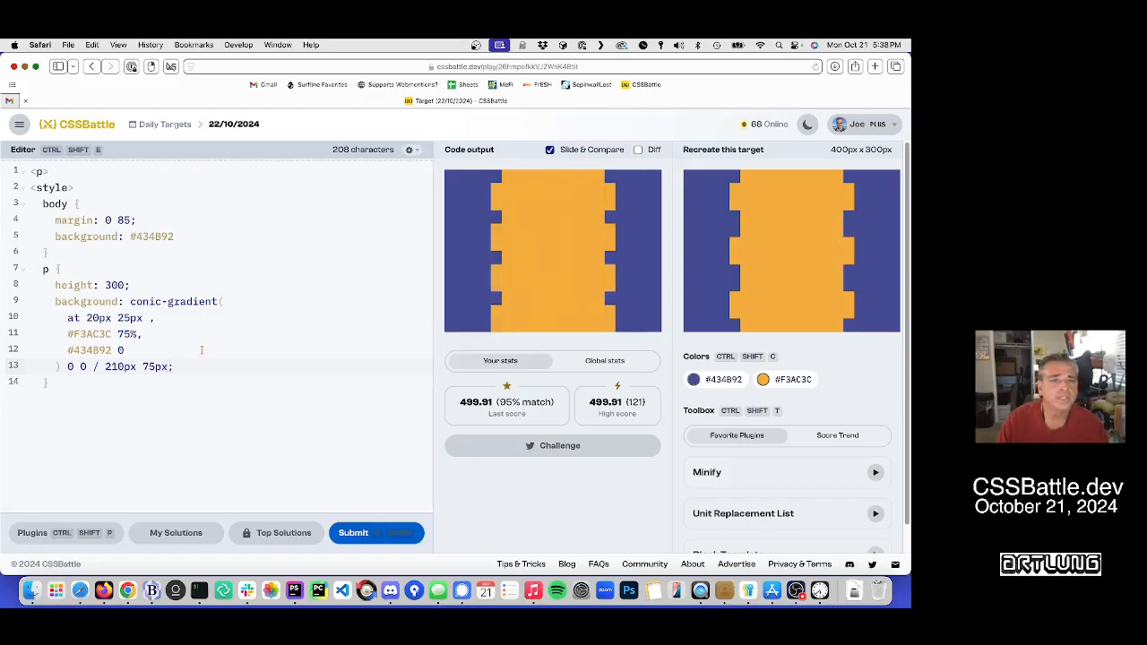
Step: Drop no-repeat, centre at 20px 50px with a 100px tile, confirming with Diff
{"action": "type", "text": "no-repeat"}
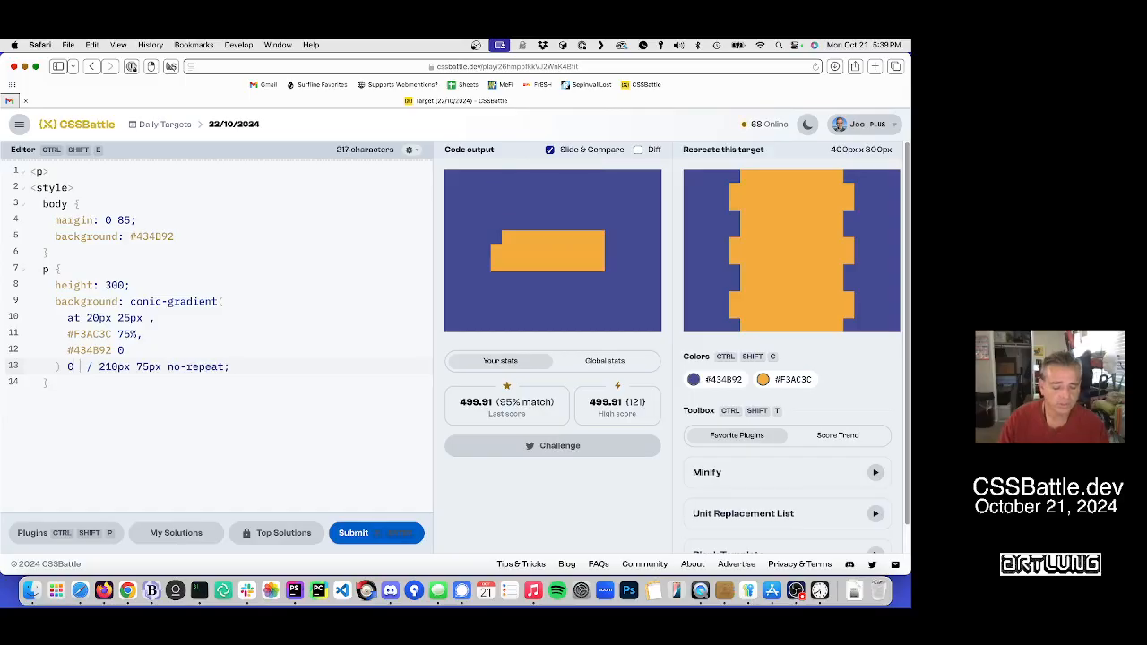
{"action": "type", "text": "20px"}
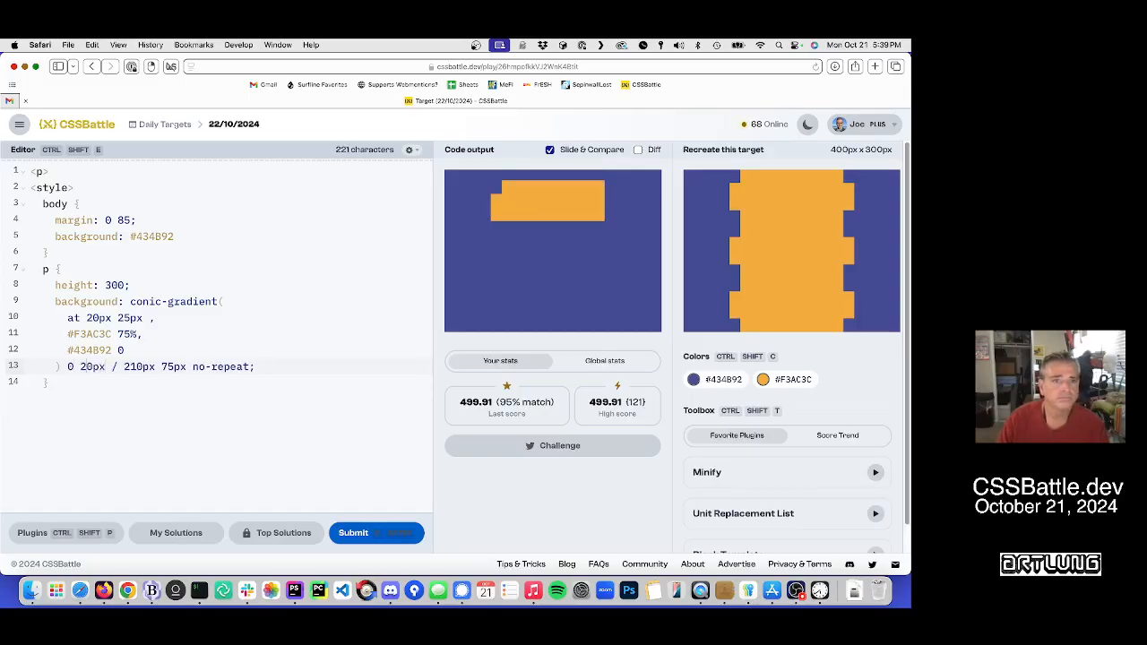
{"action": "type", "text": "100px"}
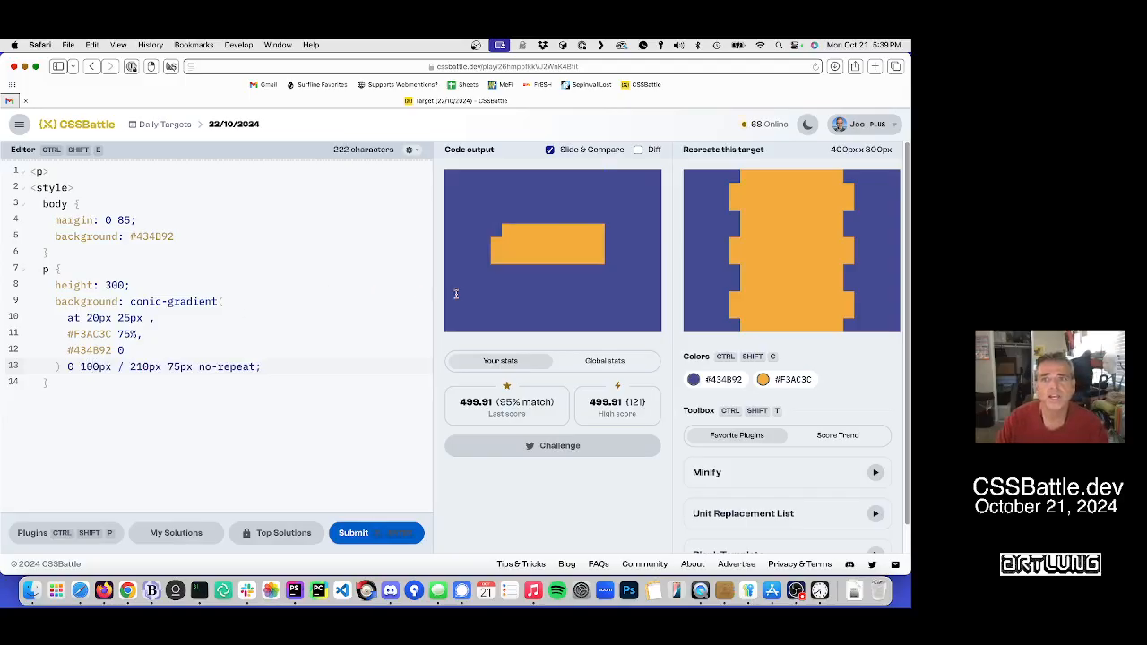
{"action": "left_click", "coordinate": [638, 150]}
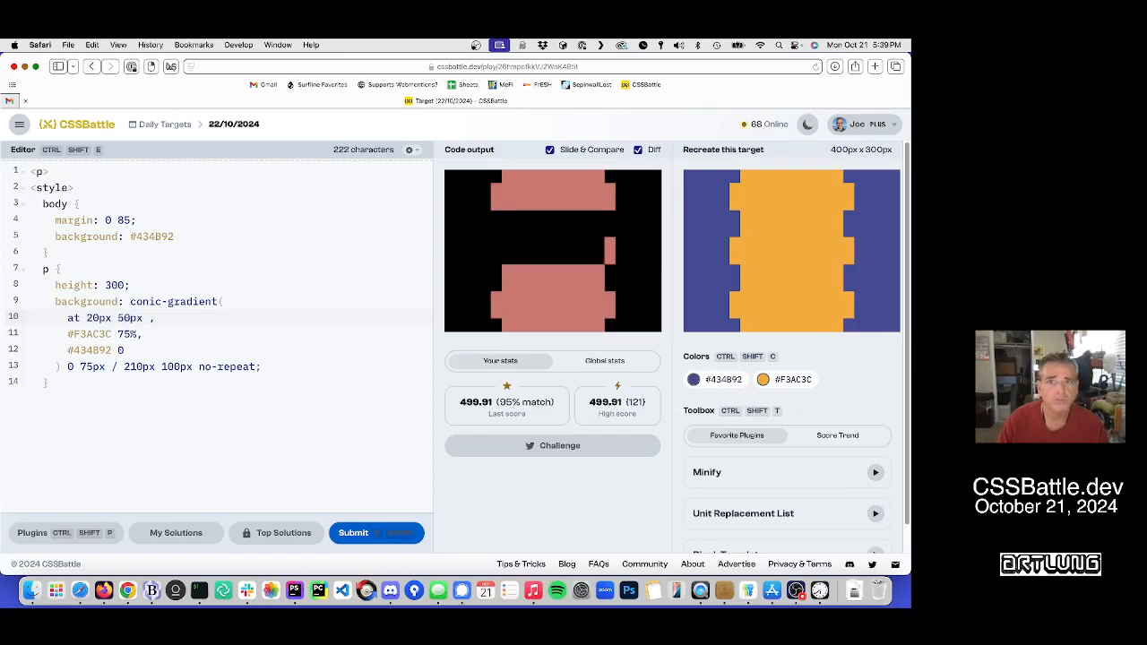
{"action": "left_click", "coordinate": [637, 149]}
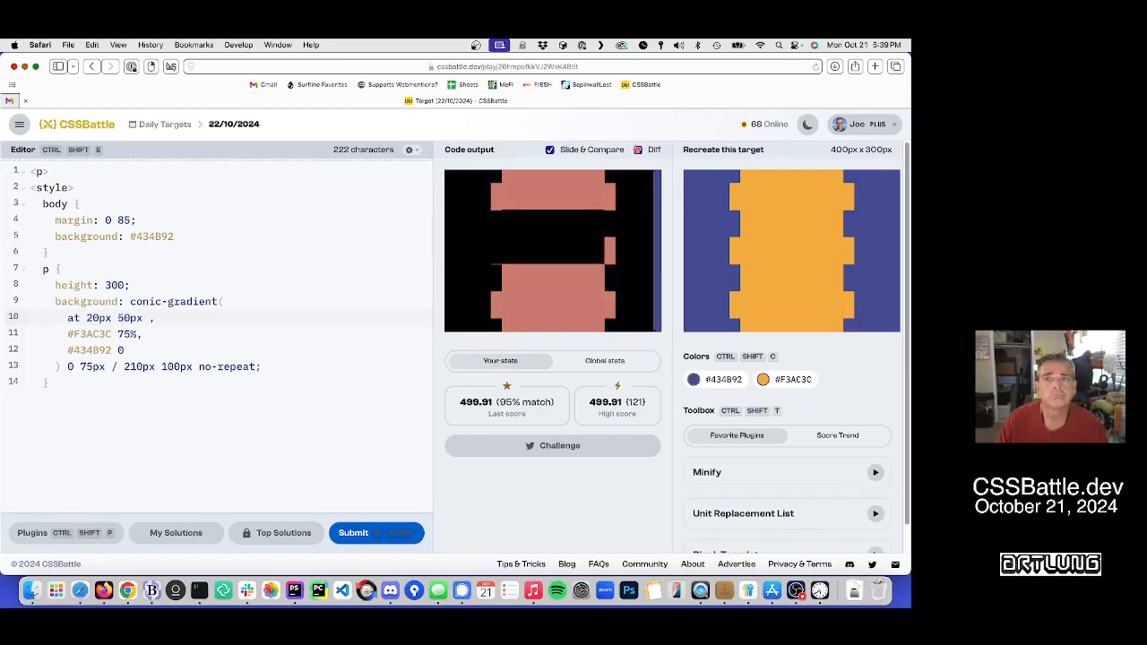
{"action": "left_click", "coordinate": [638, 150]}
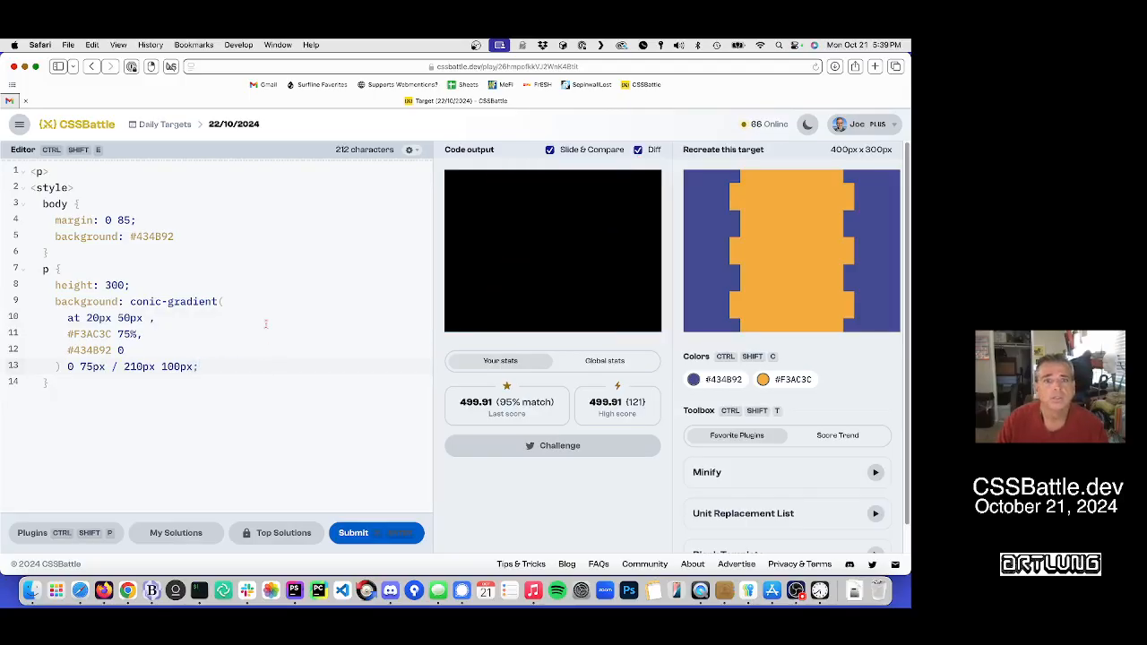
{"action": "mouse_move", "coordinate": [376, 533]}
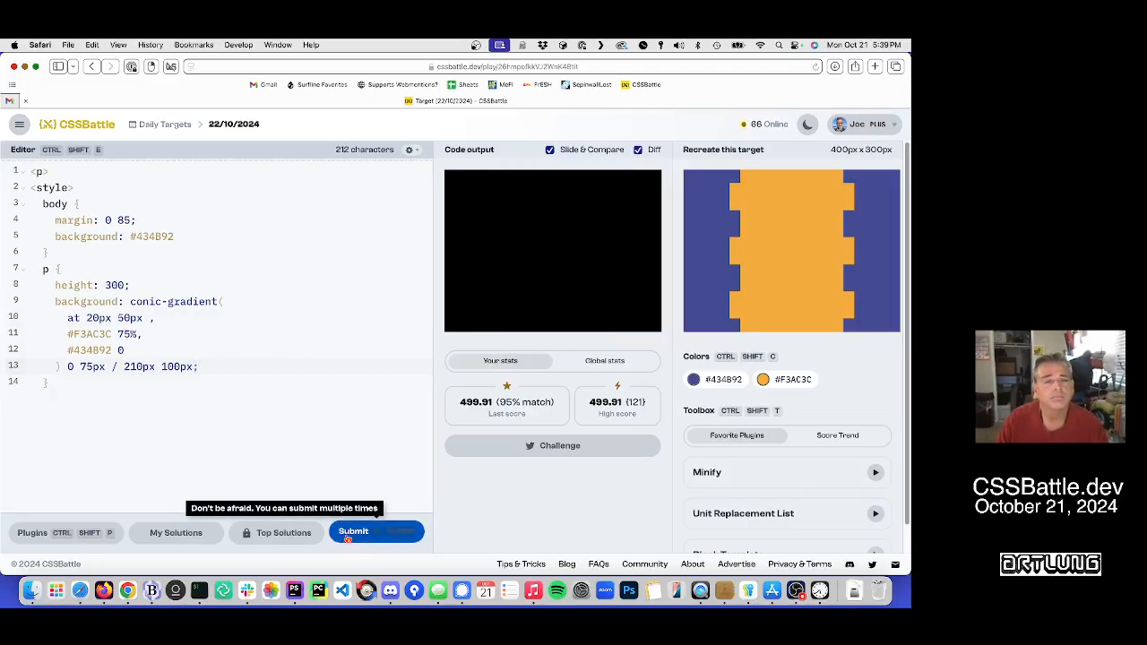
Step: Submit the solution and dismiss the 653.03 new high score notification
{"action": "left_click", "coordinate": [375, 531]}
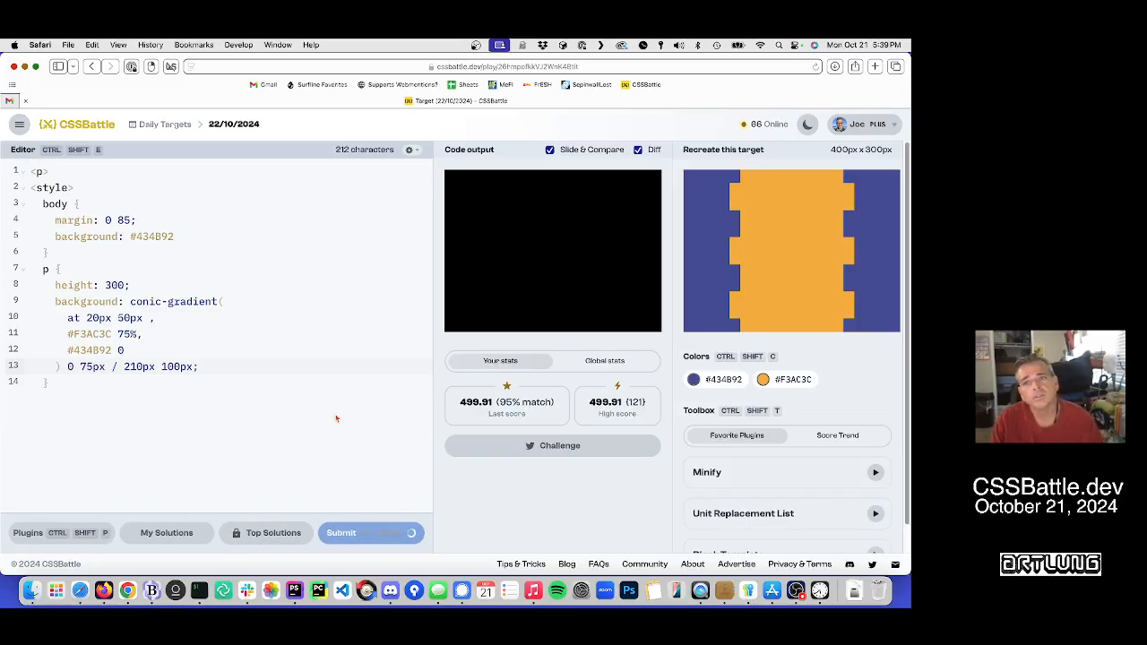
{"action": "left_click", "coordinate": [353, 533]}
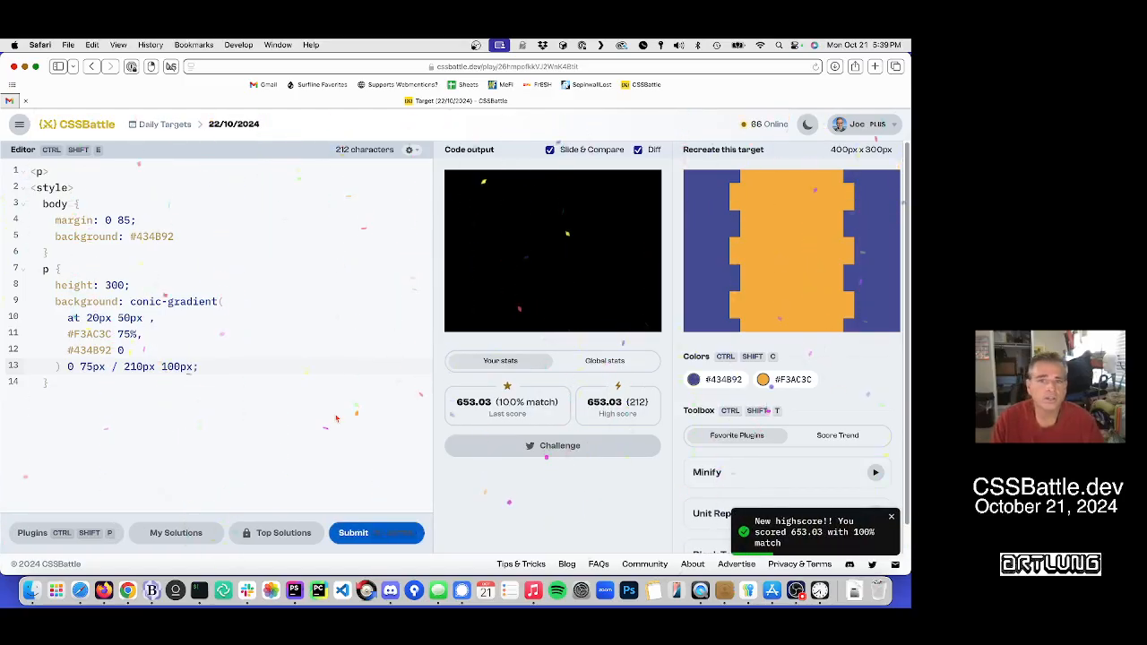
{"action": "left_click", "coordinate": [891, 516]}
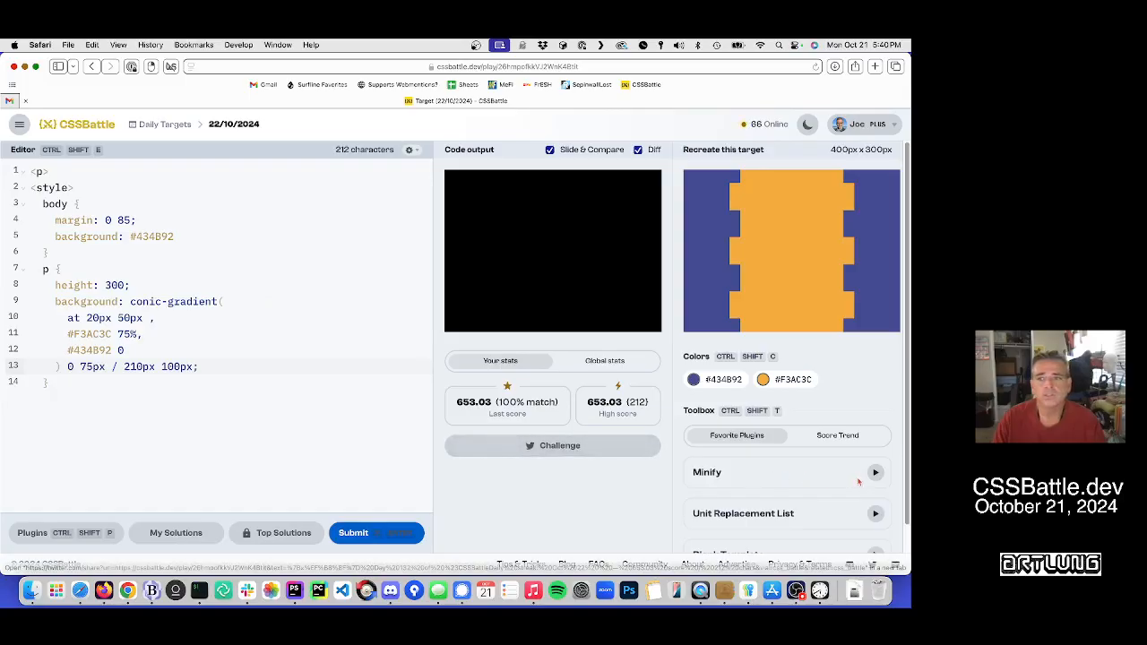
Step: Minify the solution to one line and resubmit it, scoring 706.34 at 100% match
{"action": "left_click", "coordinate": [874, 472]}
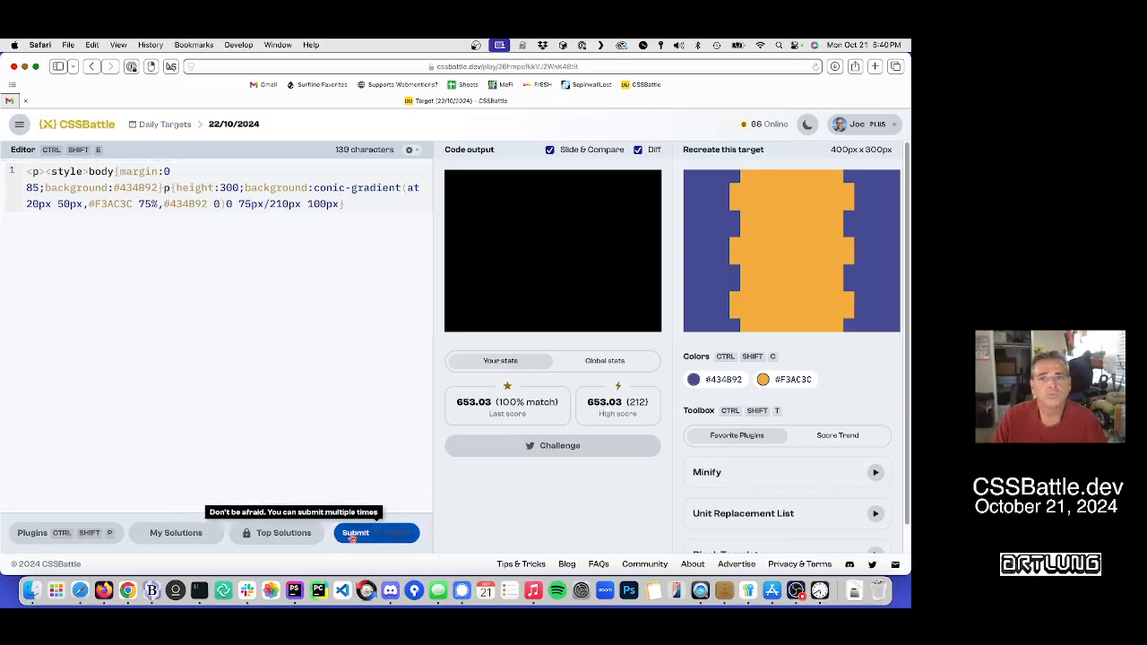
{"action": "left_click", "coordinate": [356, 533]}
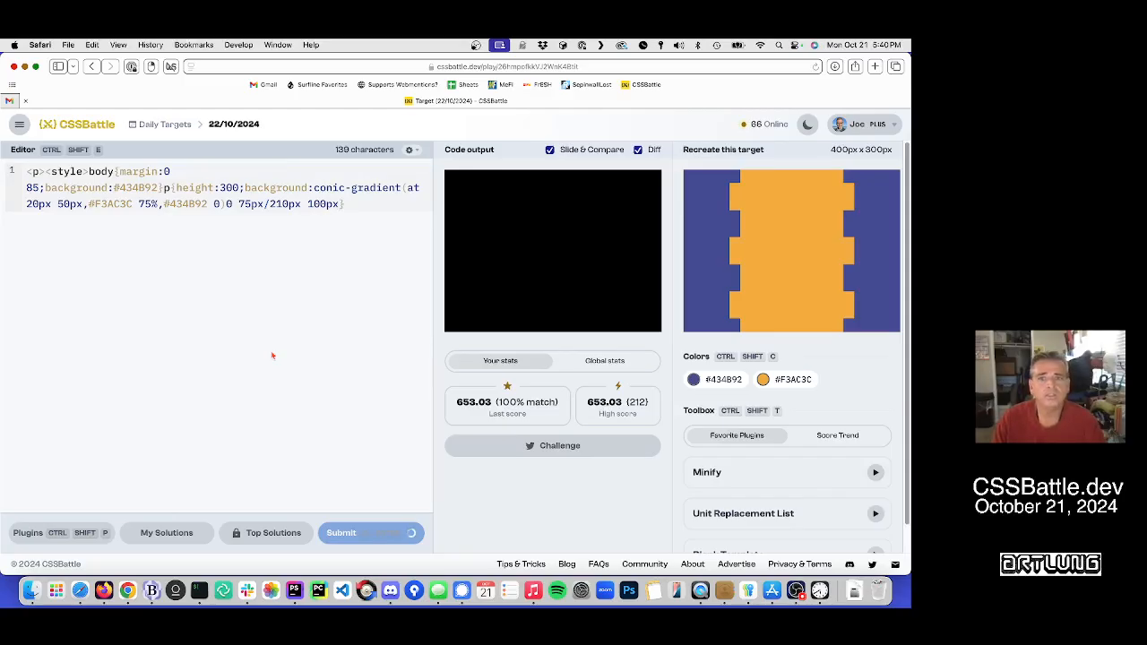
{"action": "left_click", "coordinate": [371, 533]}
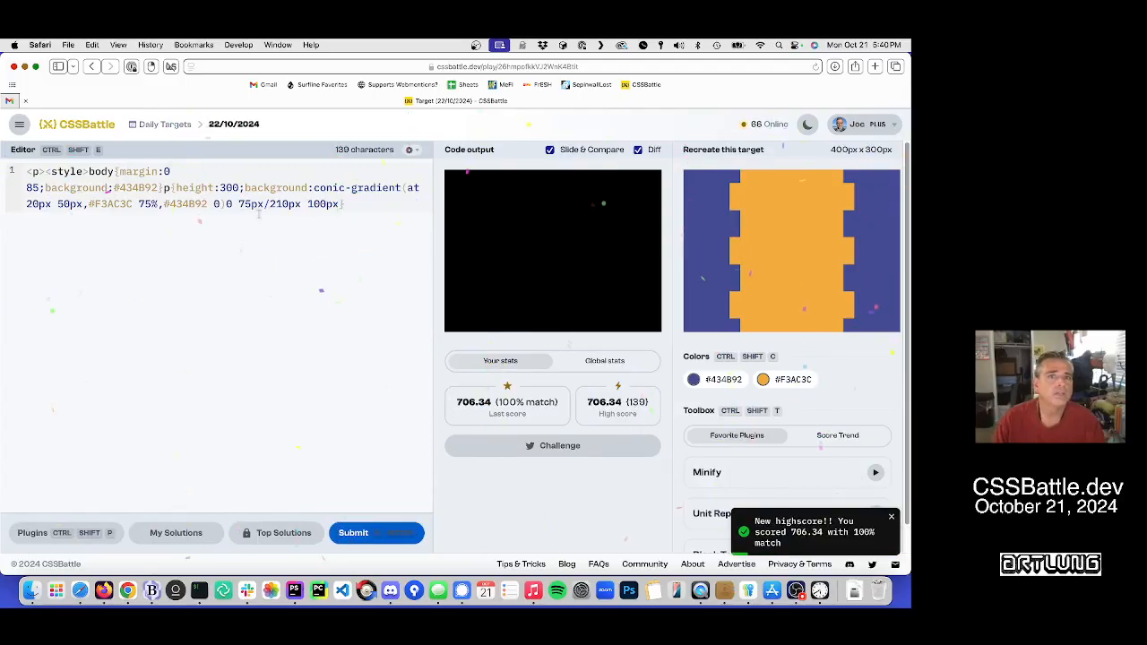
{"action": "left_click", "coordinate": [891, 516]}
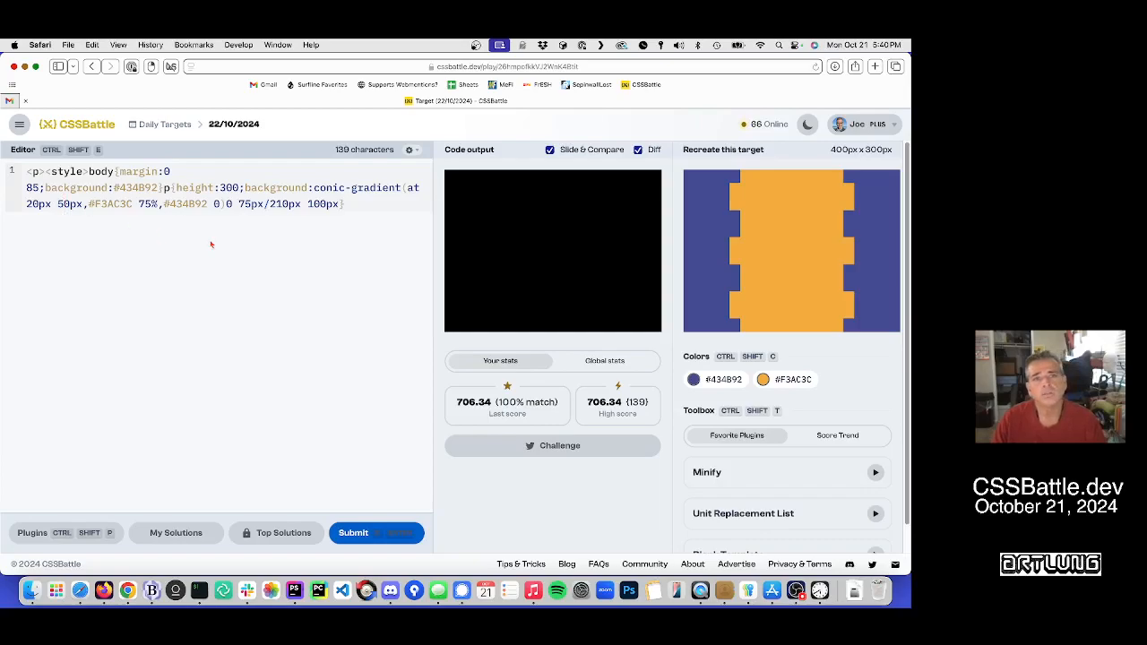
{"action": "mouse_move", "coordinate": [195, 270]}
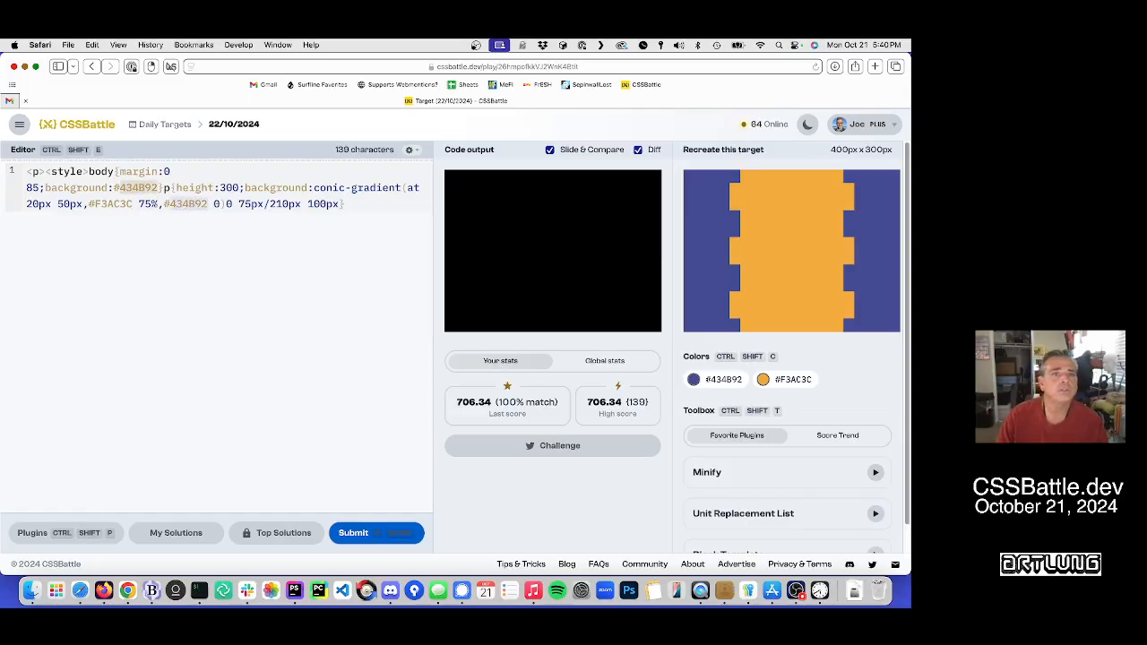
Step: Replace the second #434B92 gradient stop with #0000 and resubmit for 708.39 at 137 characters
{"action": "type", "text": "tran"}
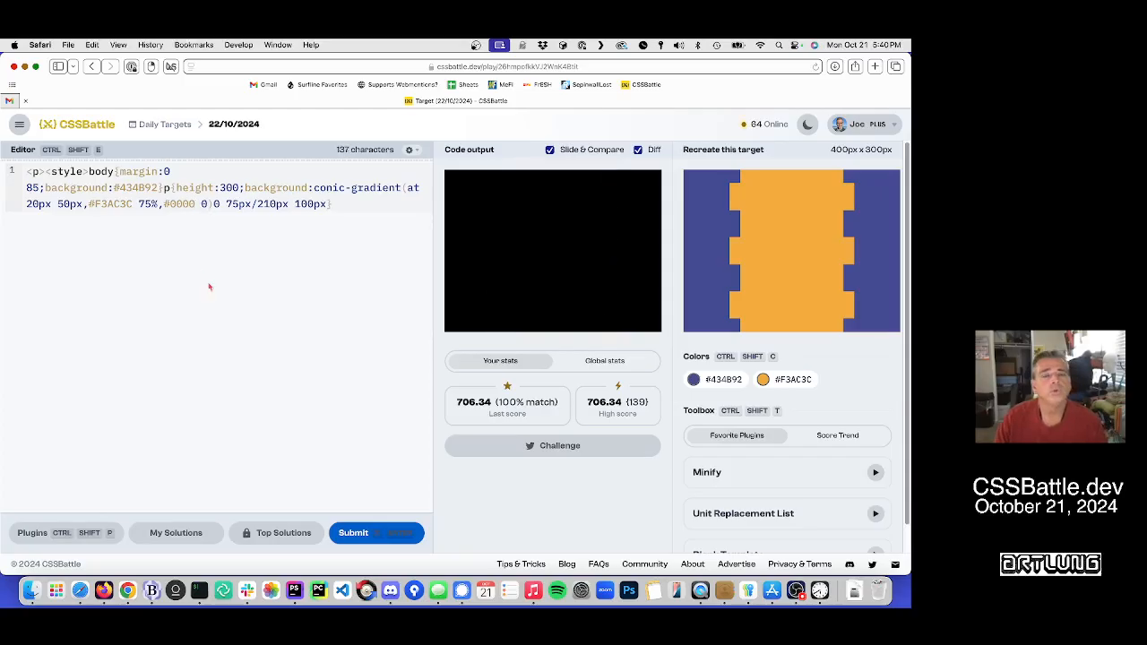
{"action": "mouse_move", "coordinate": [375, 532]}
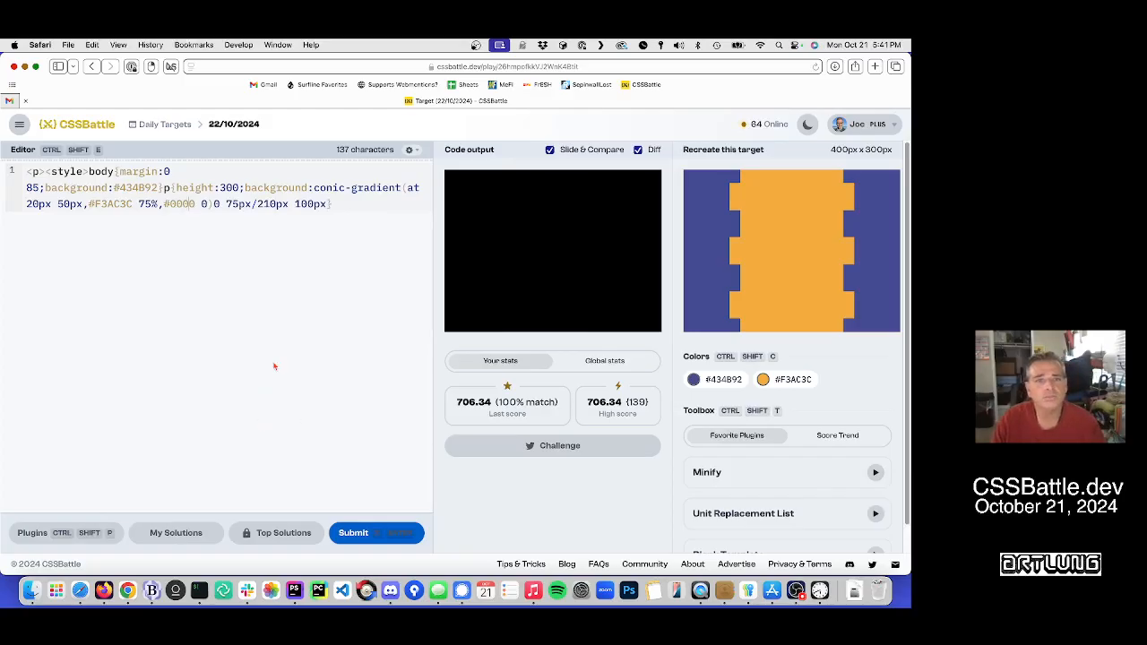
{"action": "mouse_move", "coordinate": [310, 409]}
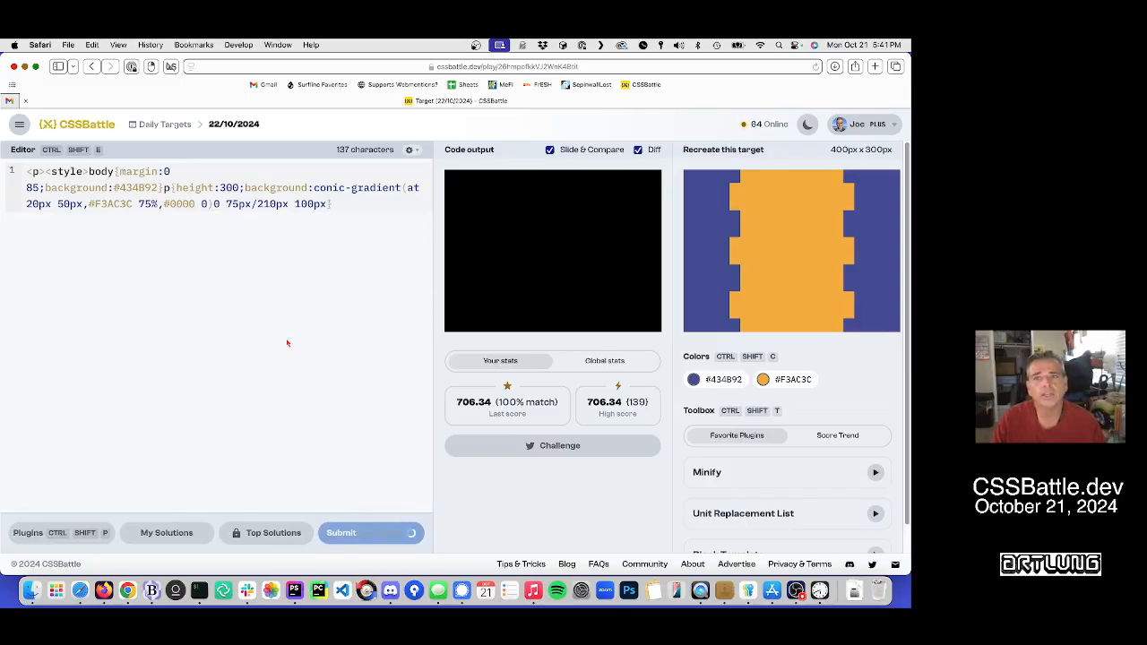
{"action": "left_click", "coordinate": [371, 533]}
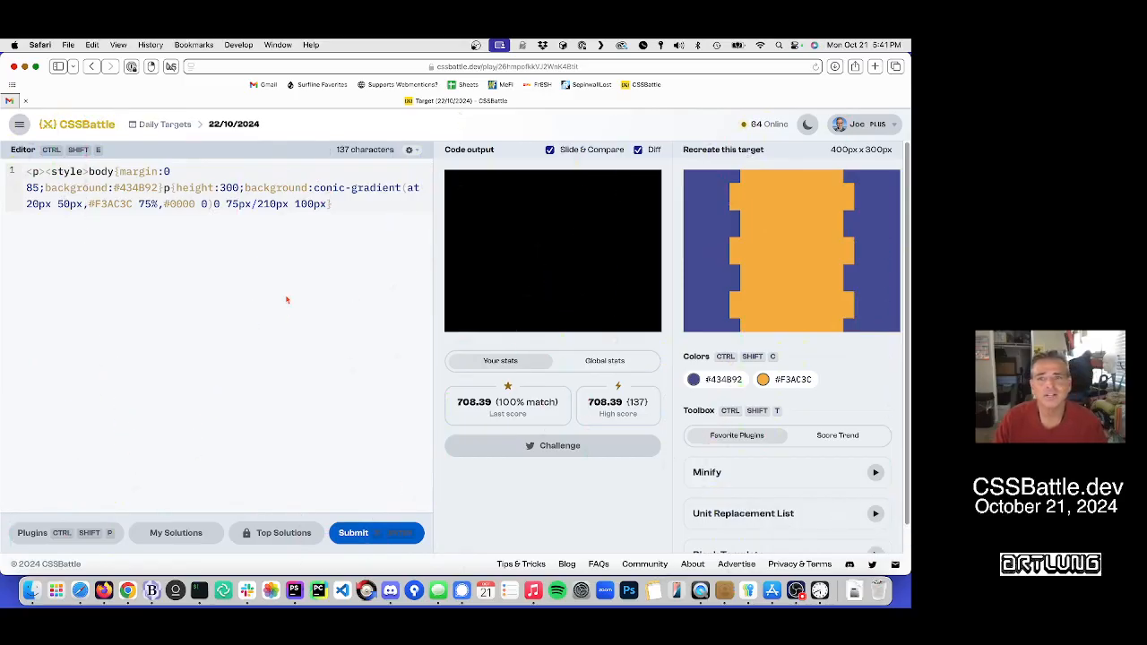
{"action": "mouse_move", "coordinate": [356, 269]}
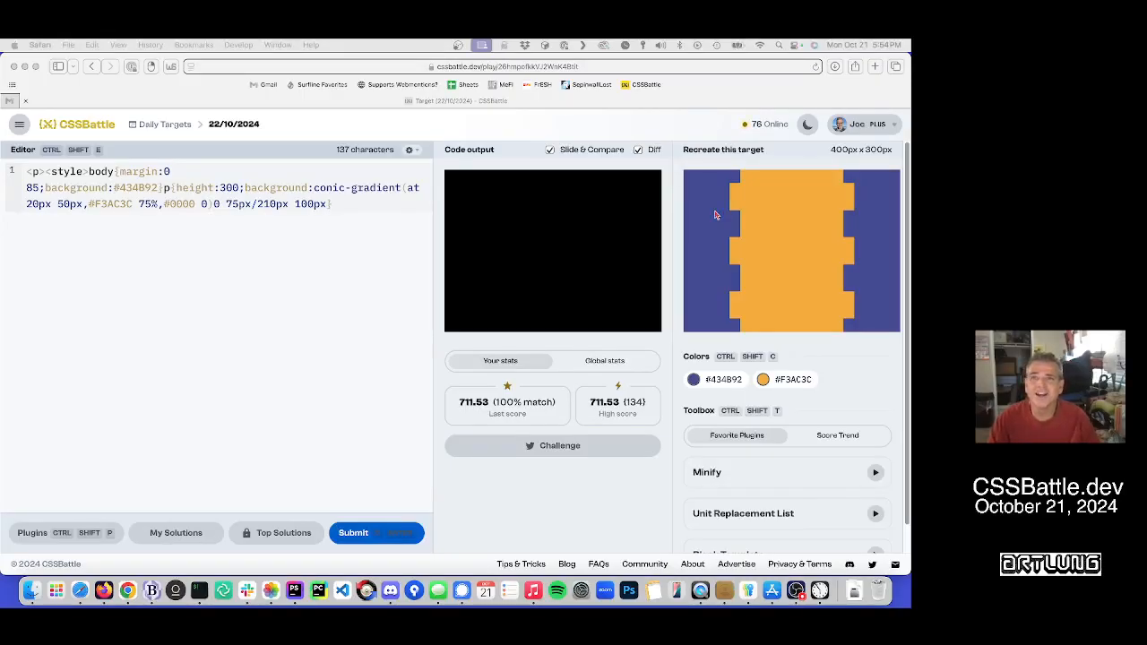
Step: Resubmit the unchanged 134-character code and confirm the 711.53 high score
{"action": "left_click", "coordinate": [638, 149]}
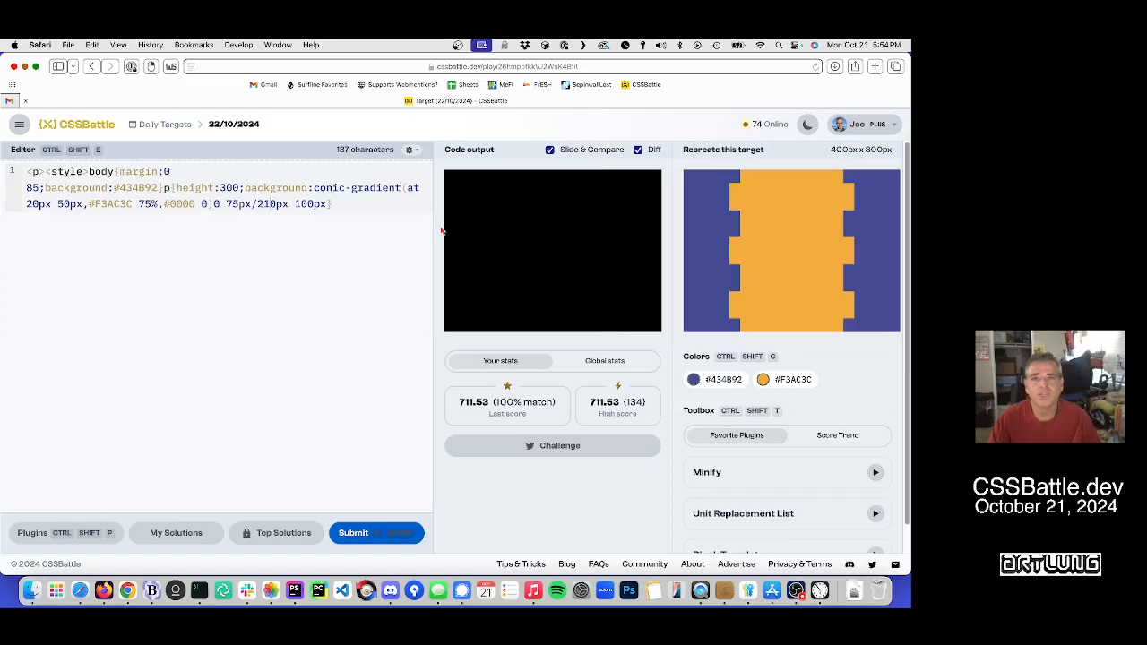
{"action": "left_click", "coordinate": [637, 149]}
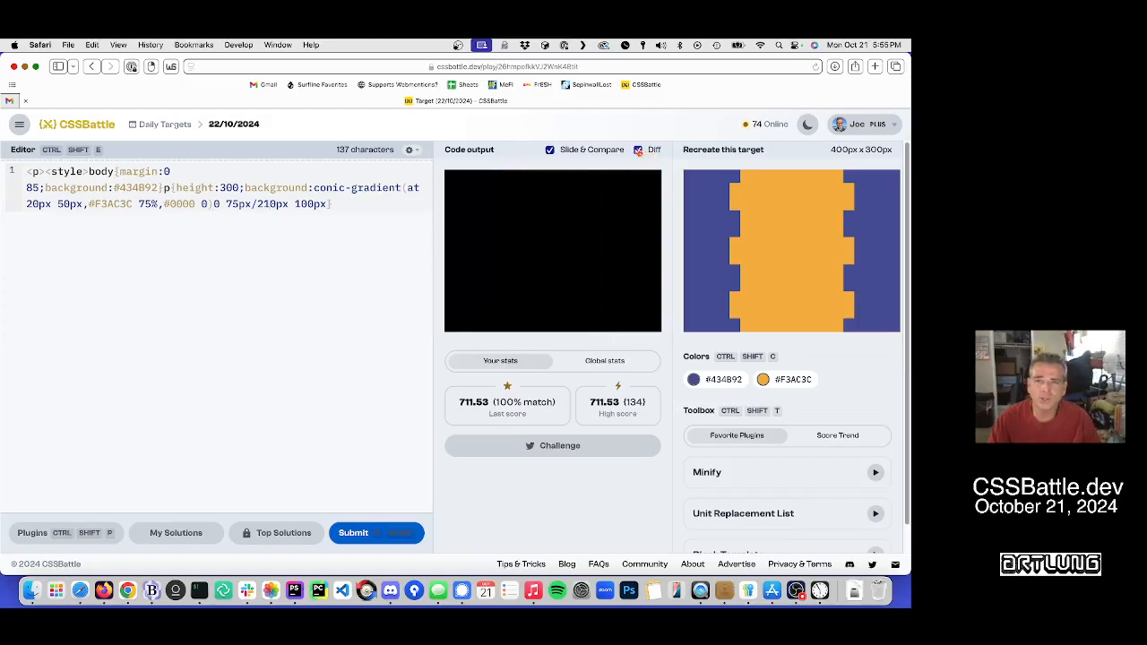
Step: Hide the diff overlay and convert pixel values to vw/vh with Unit Replacement List
{"action": "left_click", "coordinate": [637, 149]}
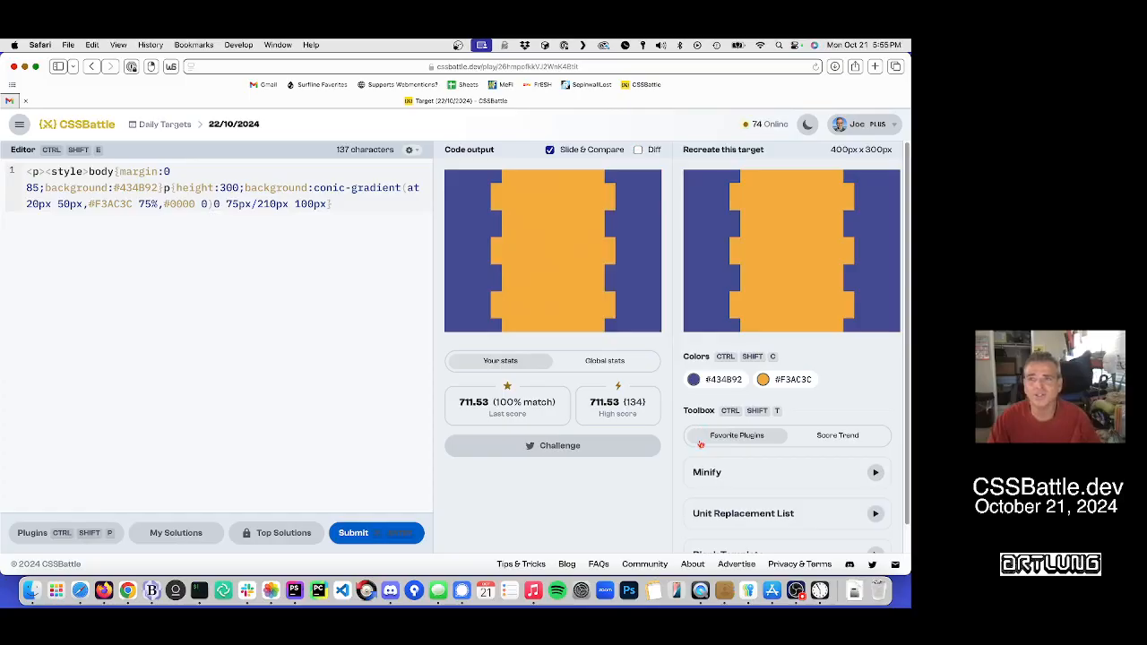
{"action": "mouse_move", "coordinate": [868, 505]}
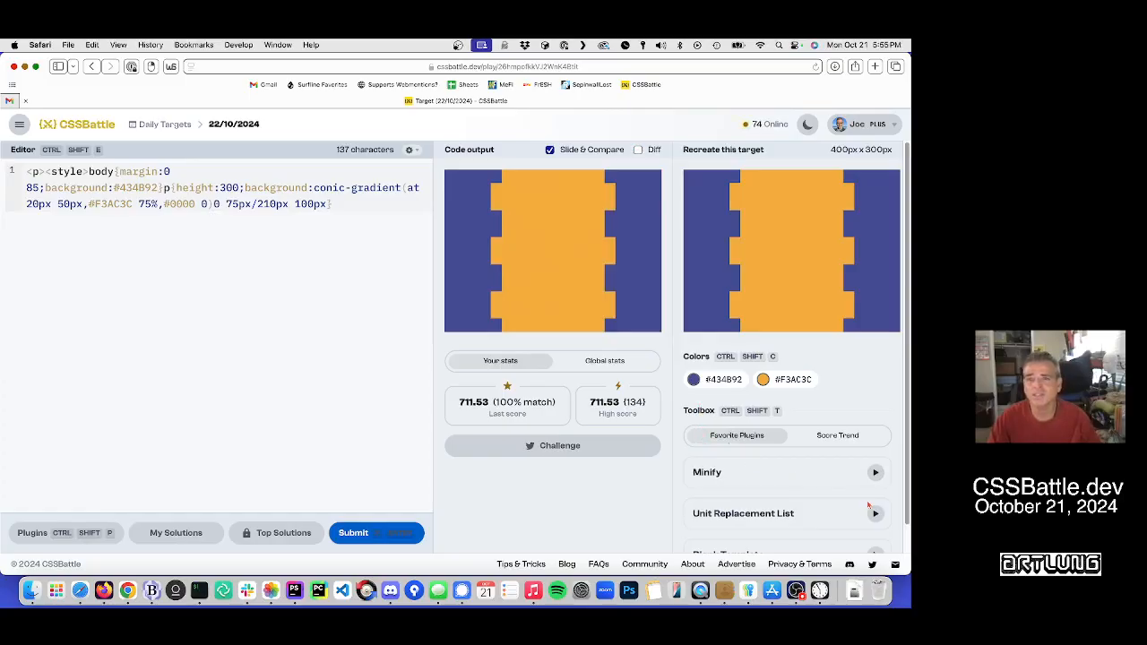
{"action": "scroll", "scroll_direction": "down", "scroll_amount": 3}
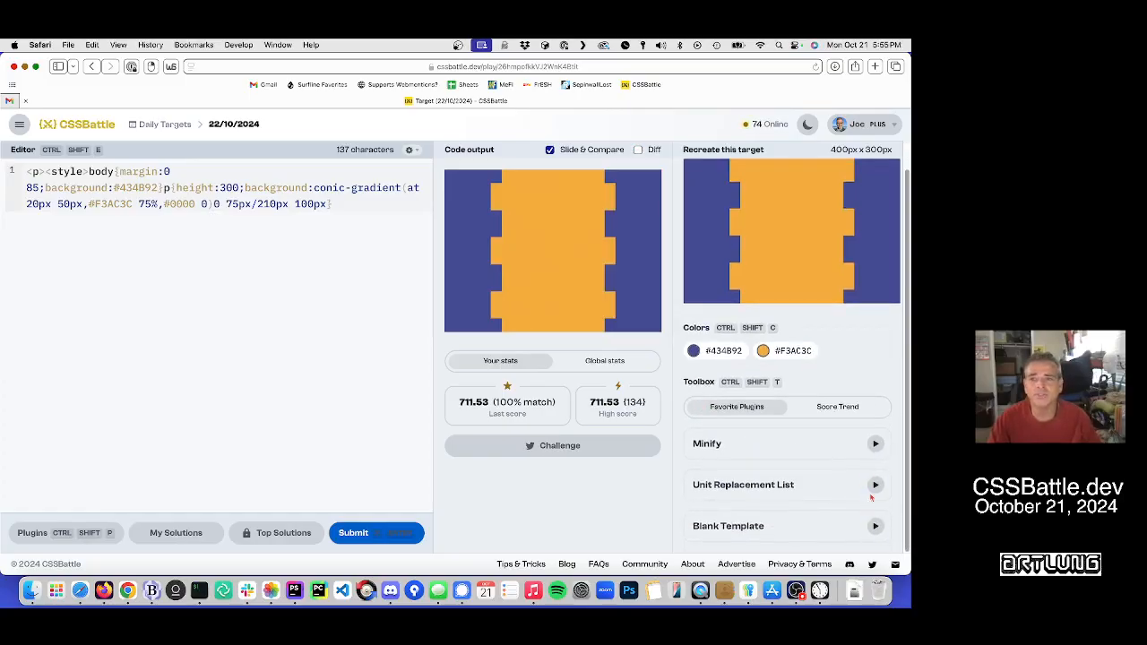
{"action": "left_click", "coordinate": [875, 484]}
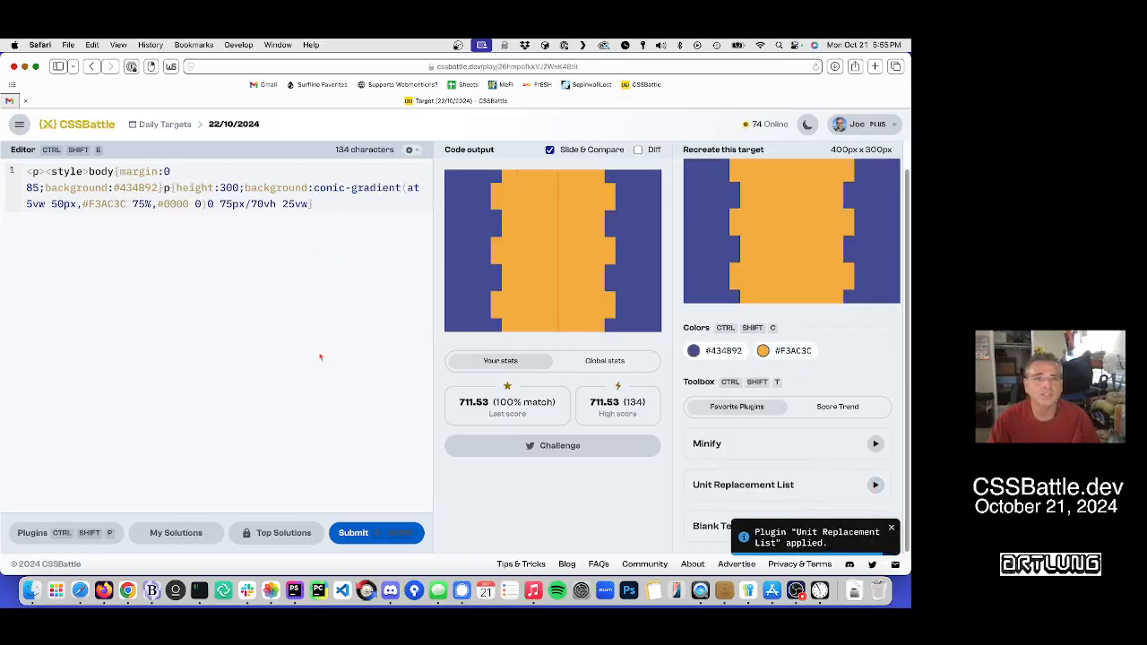
Step: Resubmit the 134-character solution for 711.53 at 100% match and dismiss the score toast
{"action": "left_click", "coordinate": [352, 533]}
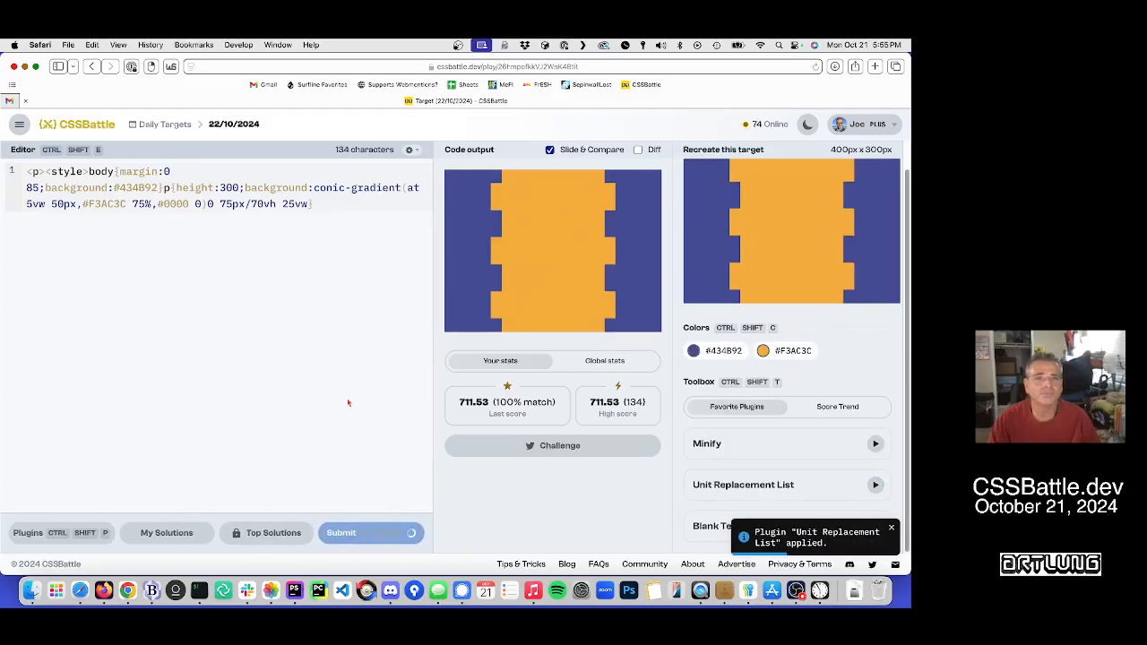
{"action": "left_click", "coordinate": [891, 527]}
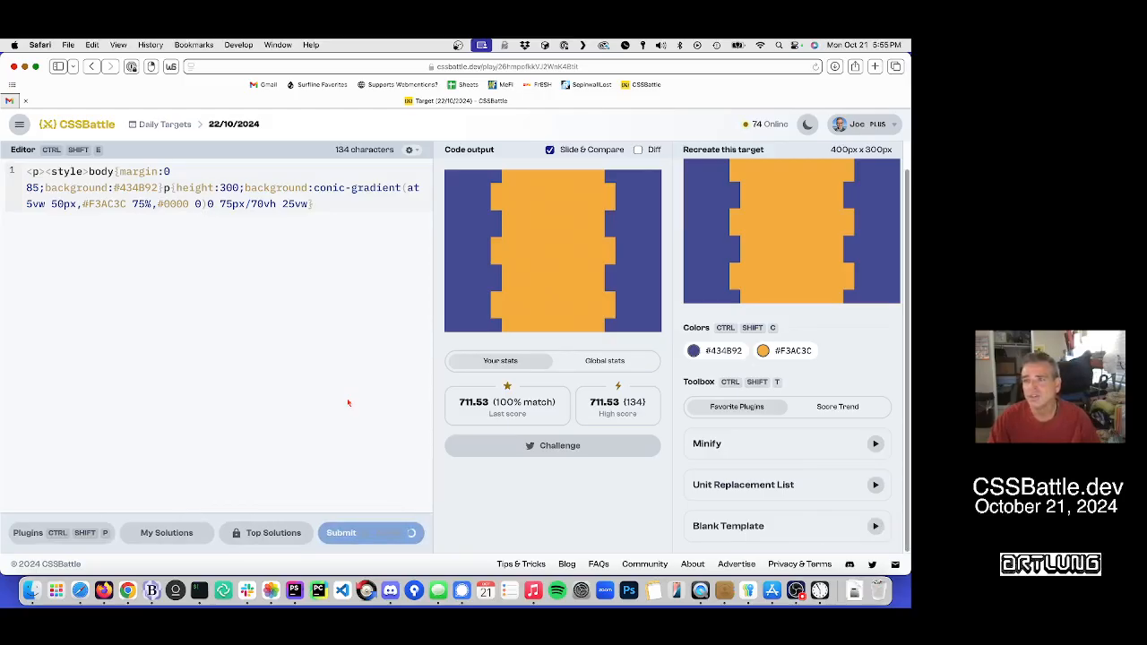
{"action": "left_click", "coordinate": [371, 532]}
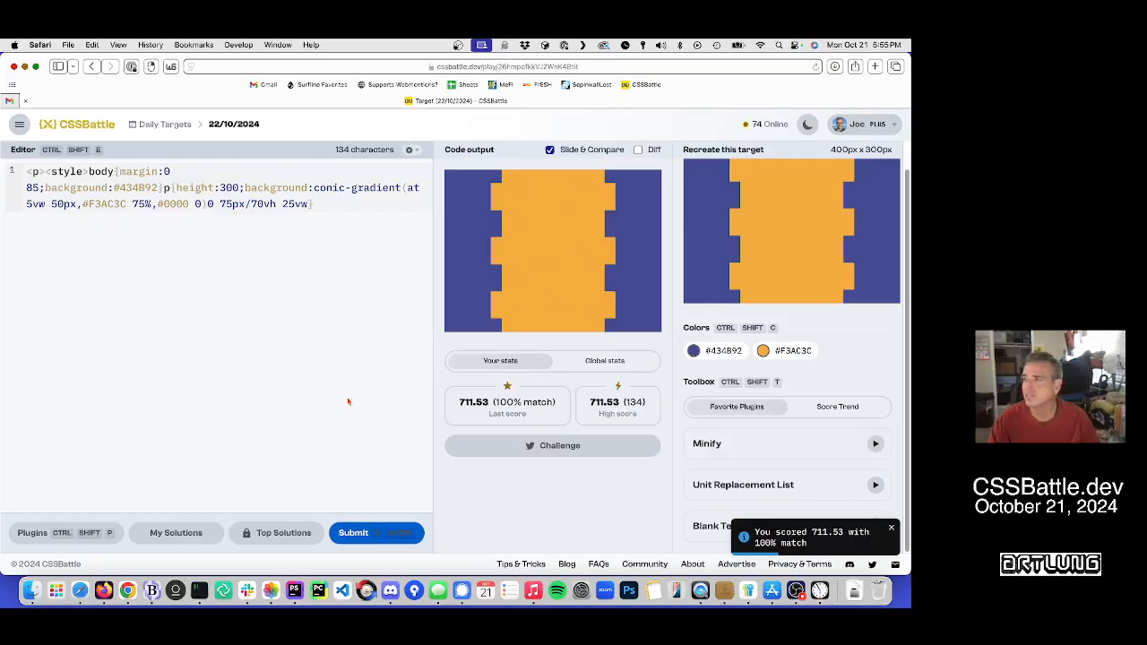
{"action": "left_click", "coordinate": [890, 527]}
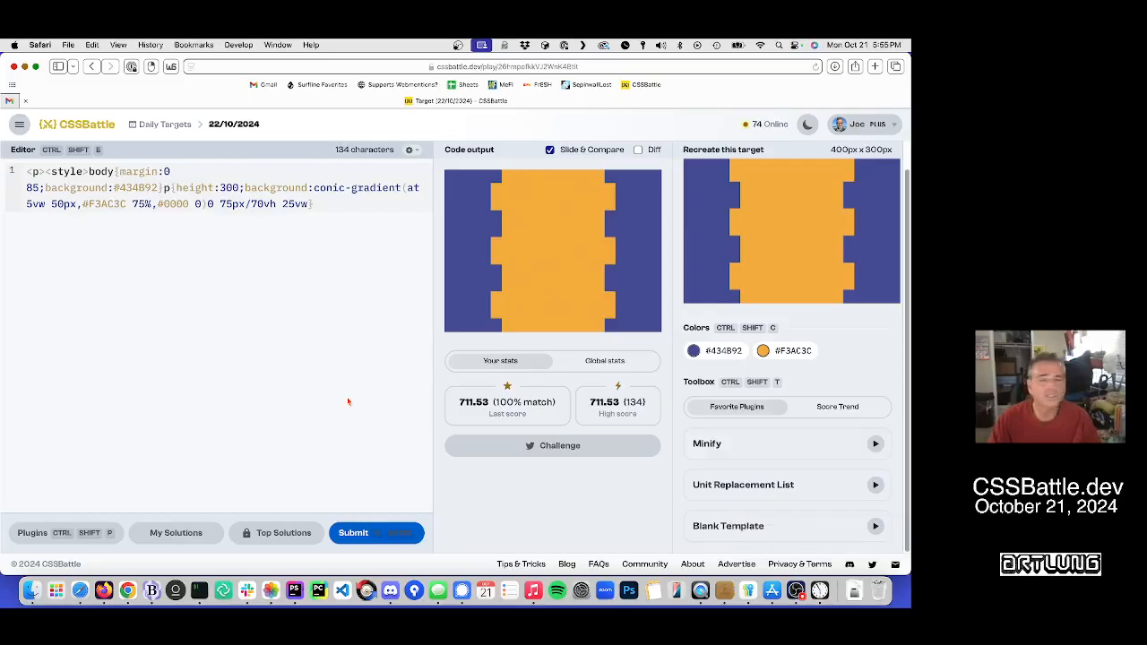